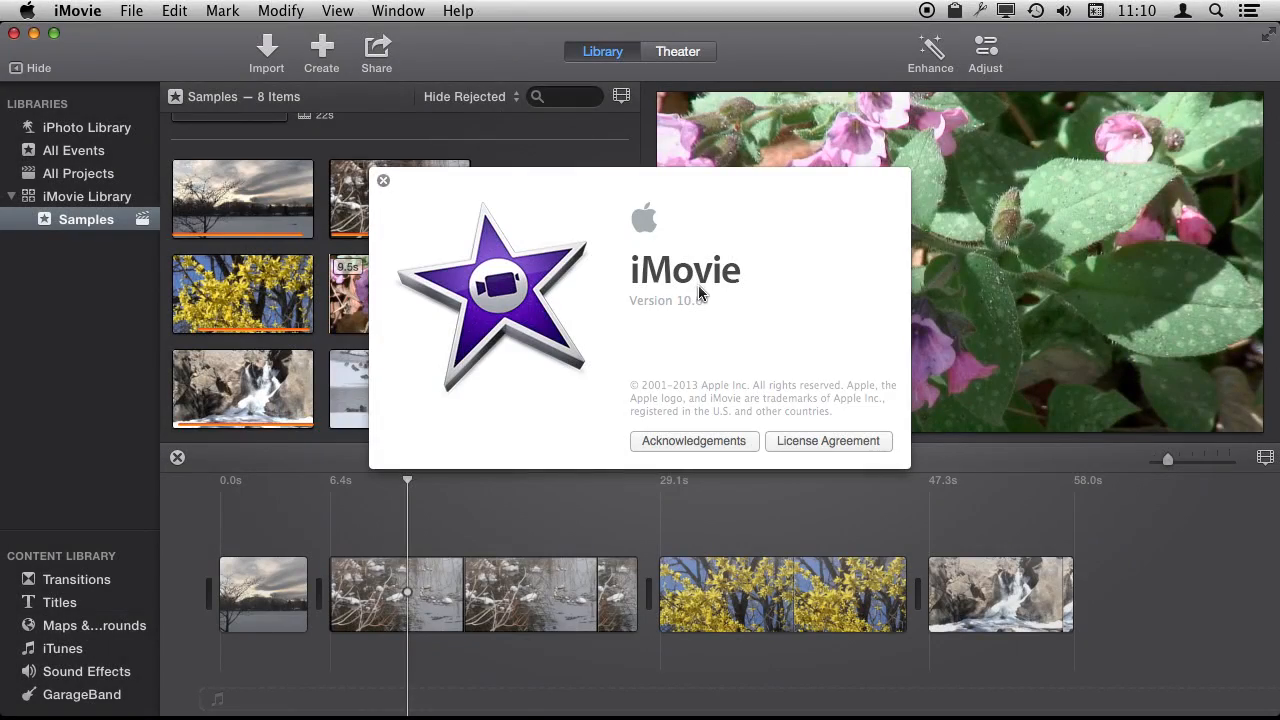
Step: Dismiss the About iMovie window to return to the Samples library and My Movie timeline
left_click(383, 180)
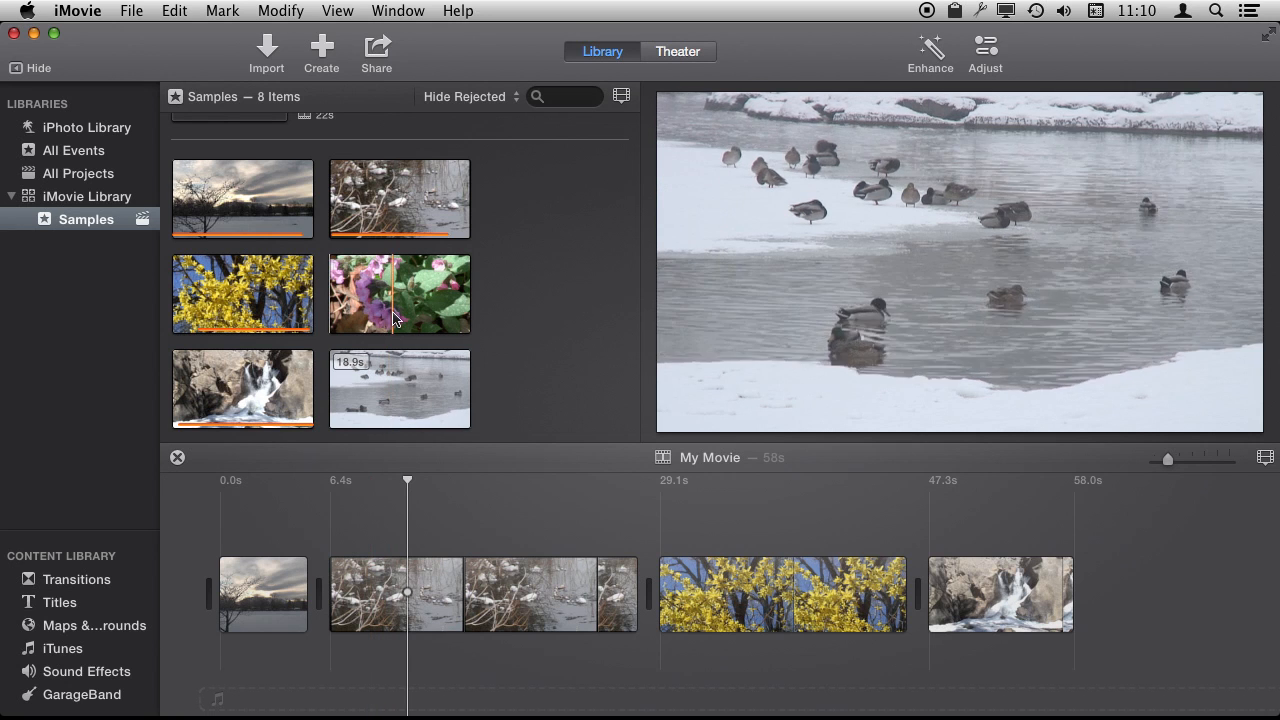
Step: Layer the flower clip above the snowy-river clip and show the overlay style options under Adjust
left_click(392, 293)
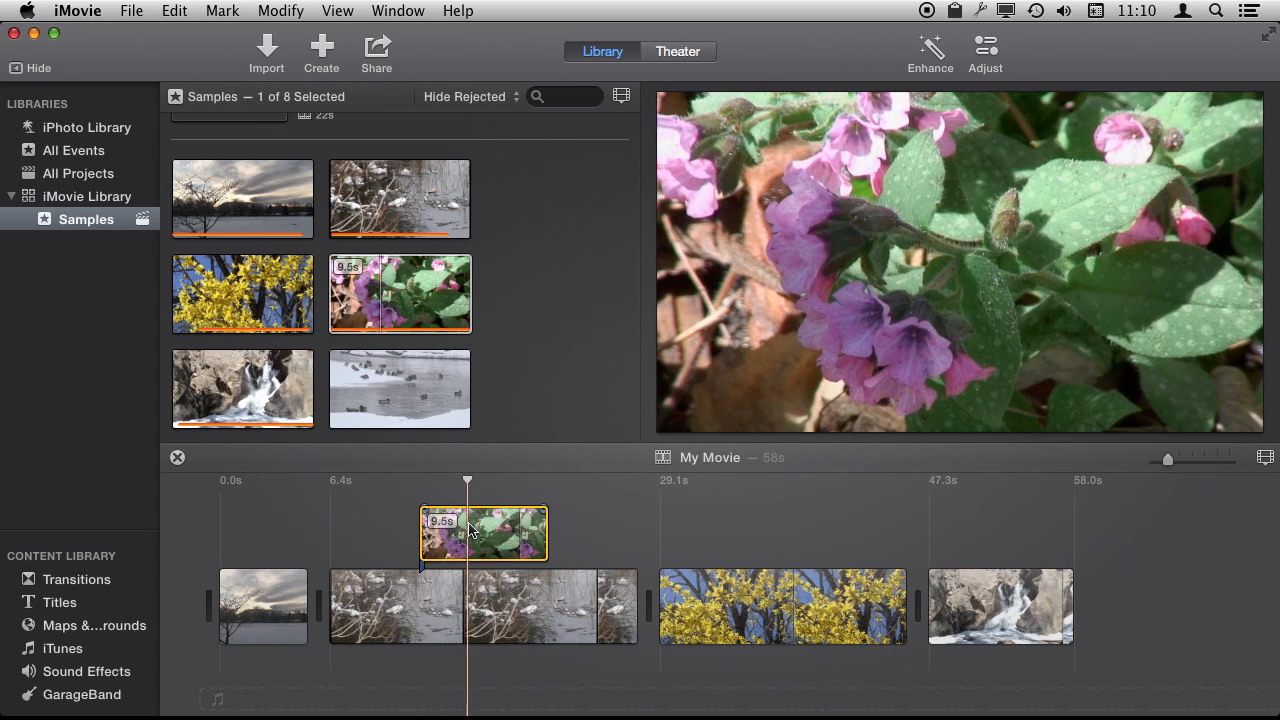
left_click(985, 44)
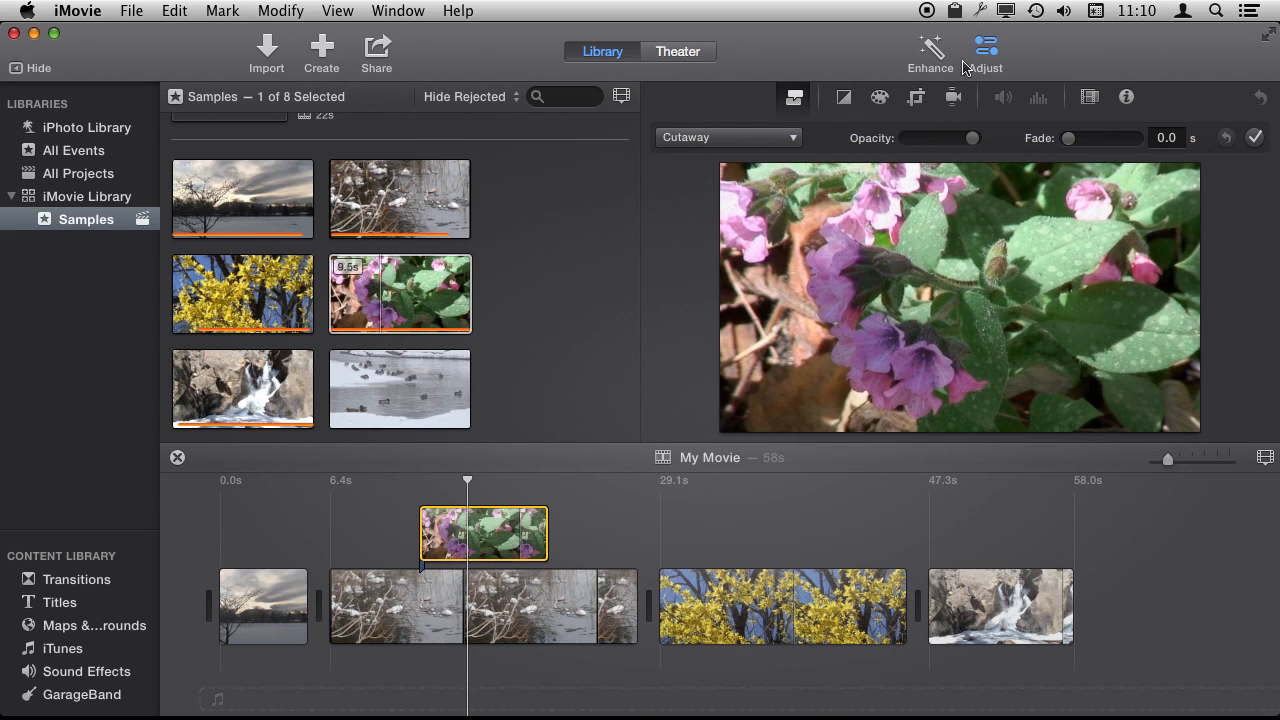
left_click(727, 137)
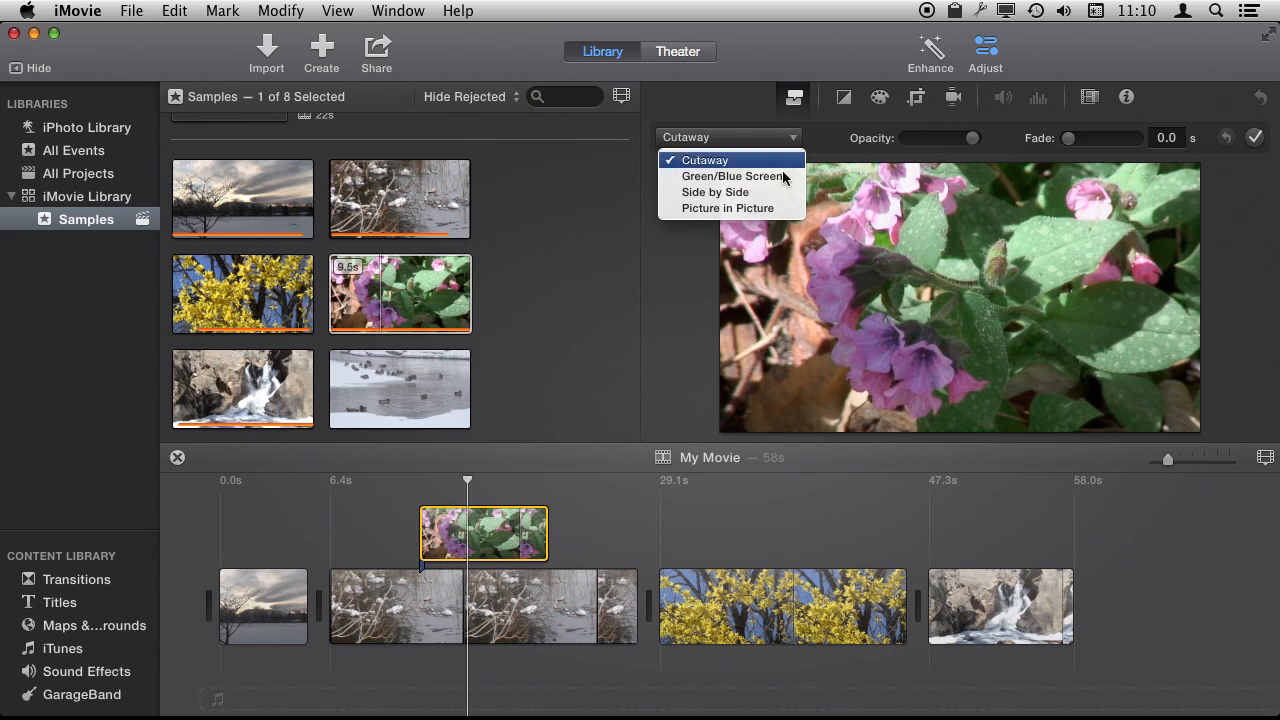
mouse_move(726, 208)
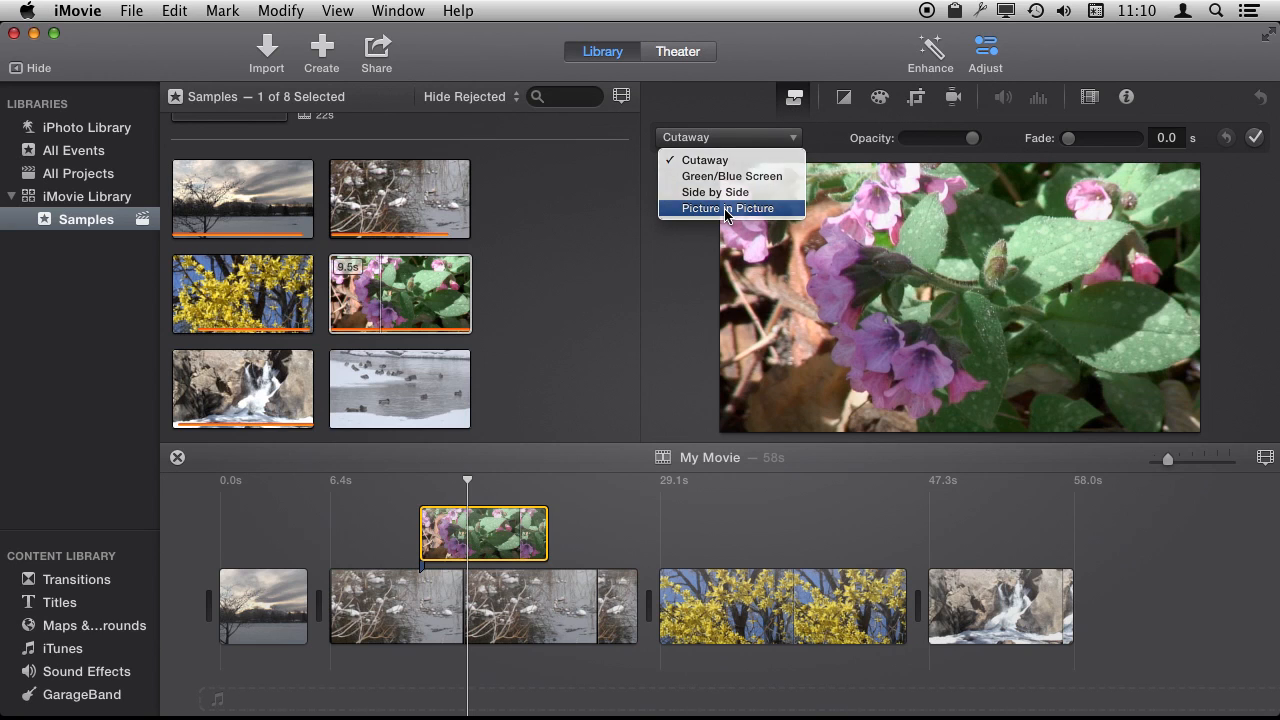
Step: Make the flower clip Picture in Picture, enlarging the inset and centring it near the top
left_click(730, 208)
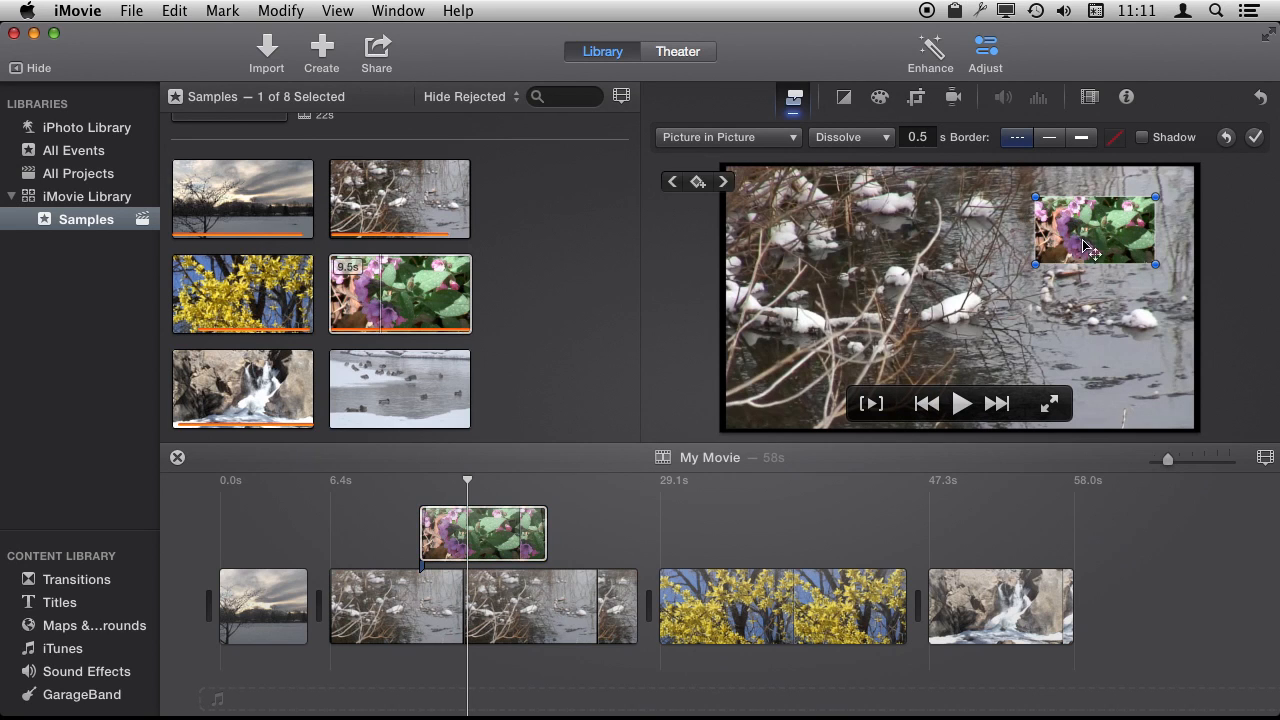
left_click_drag(1095, 230, 890, 305)
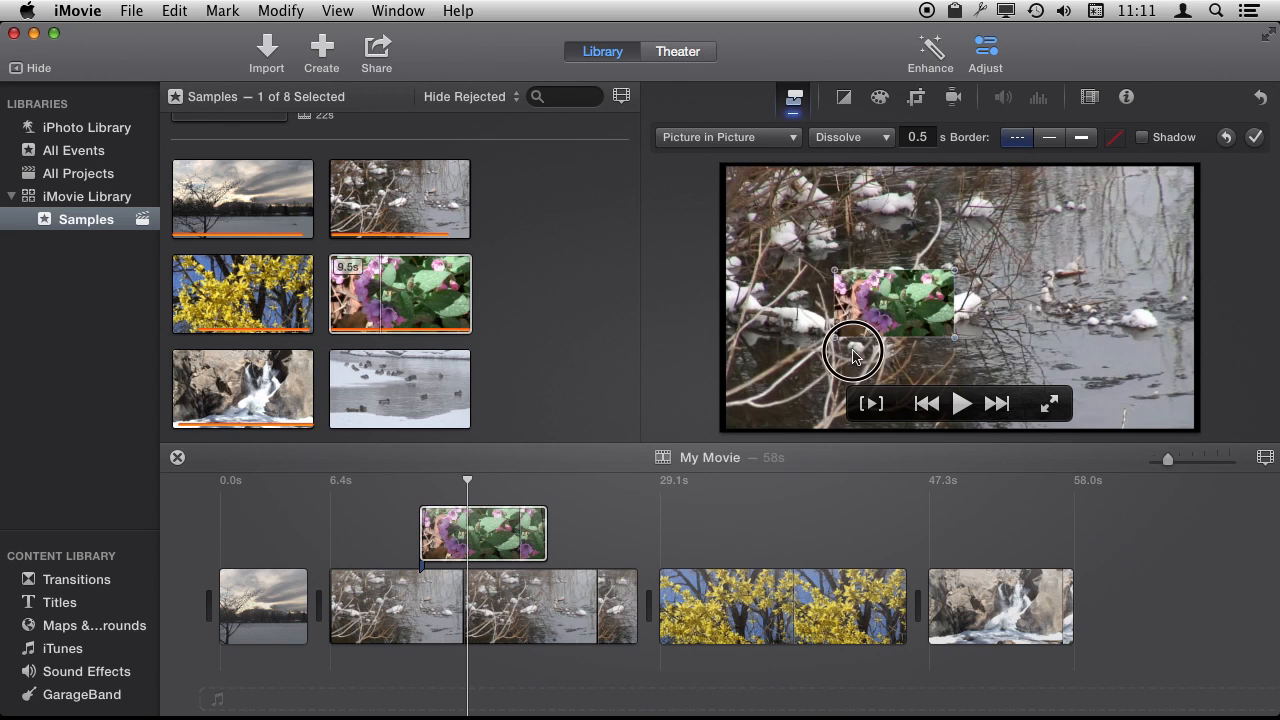
left_click_drag(853, 350, 905, 290)
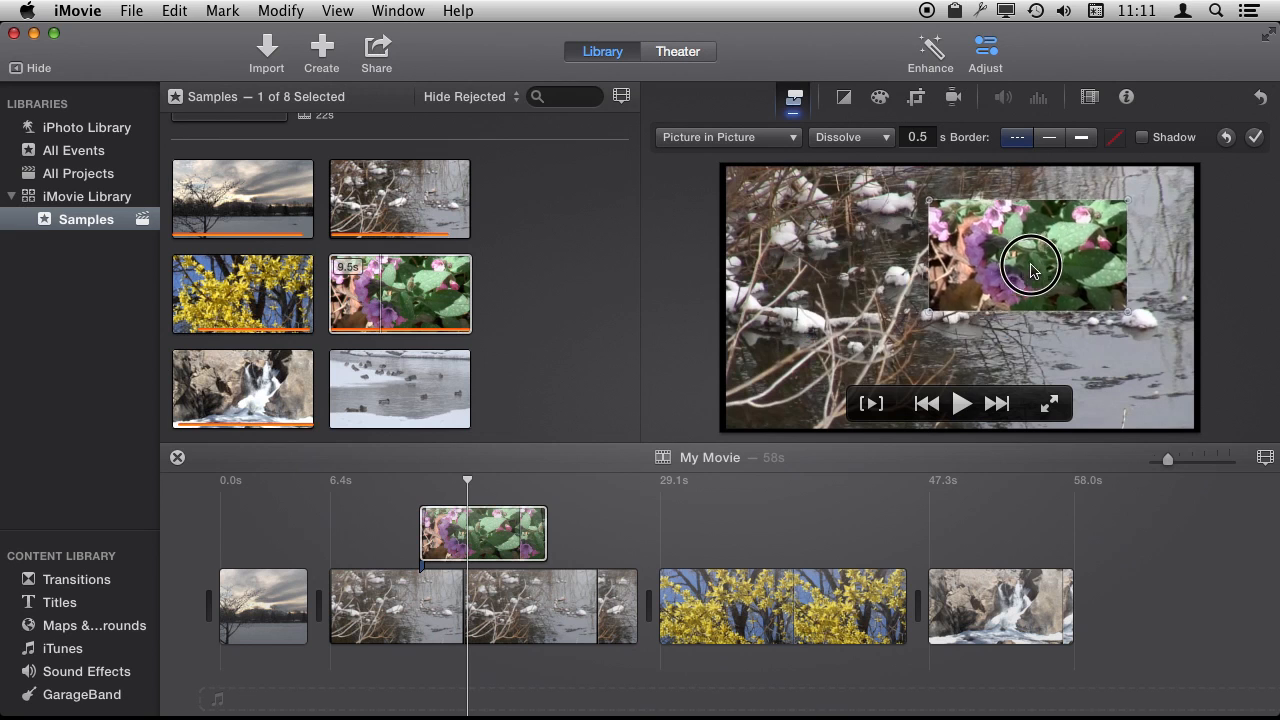
left_click_drag(1030, 265, 845, 255)
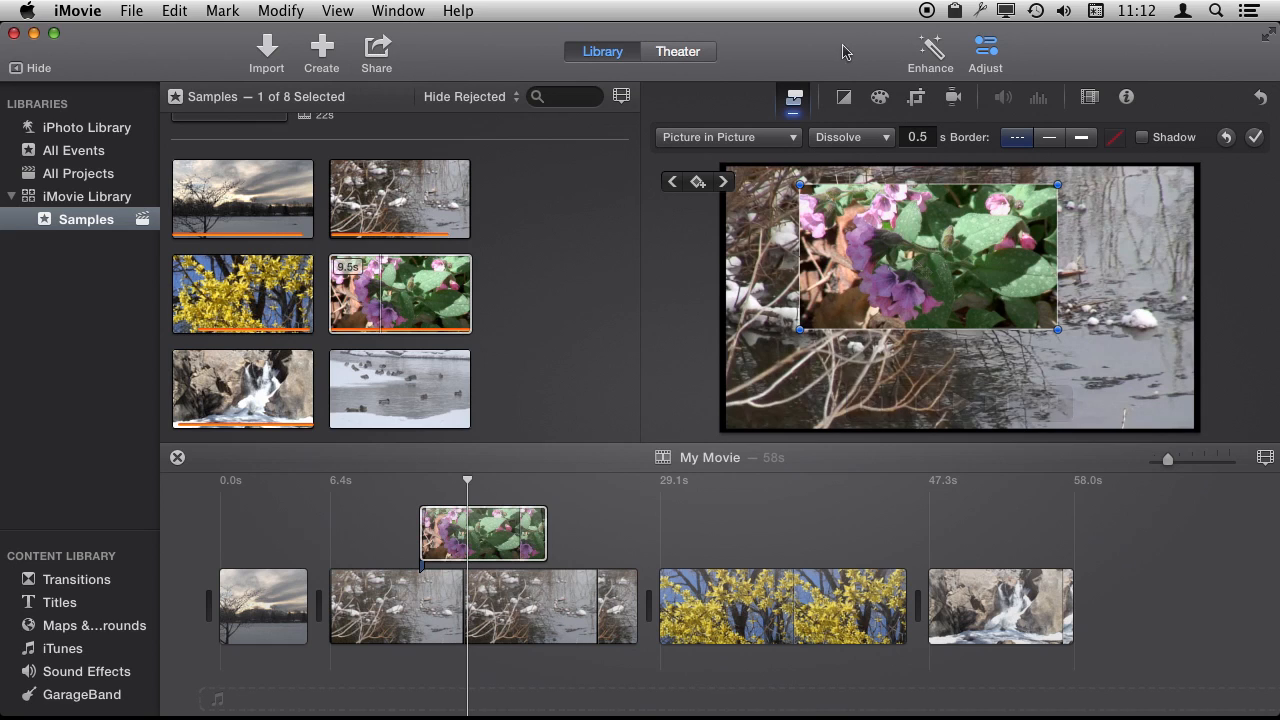
mouse_move(993, 100)
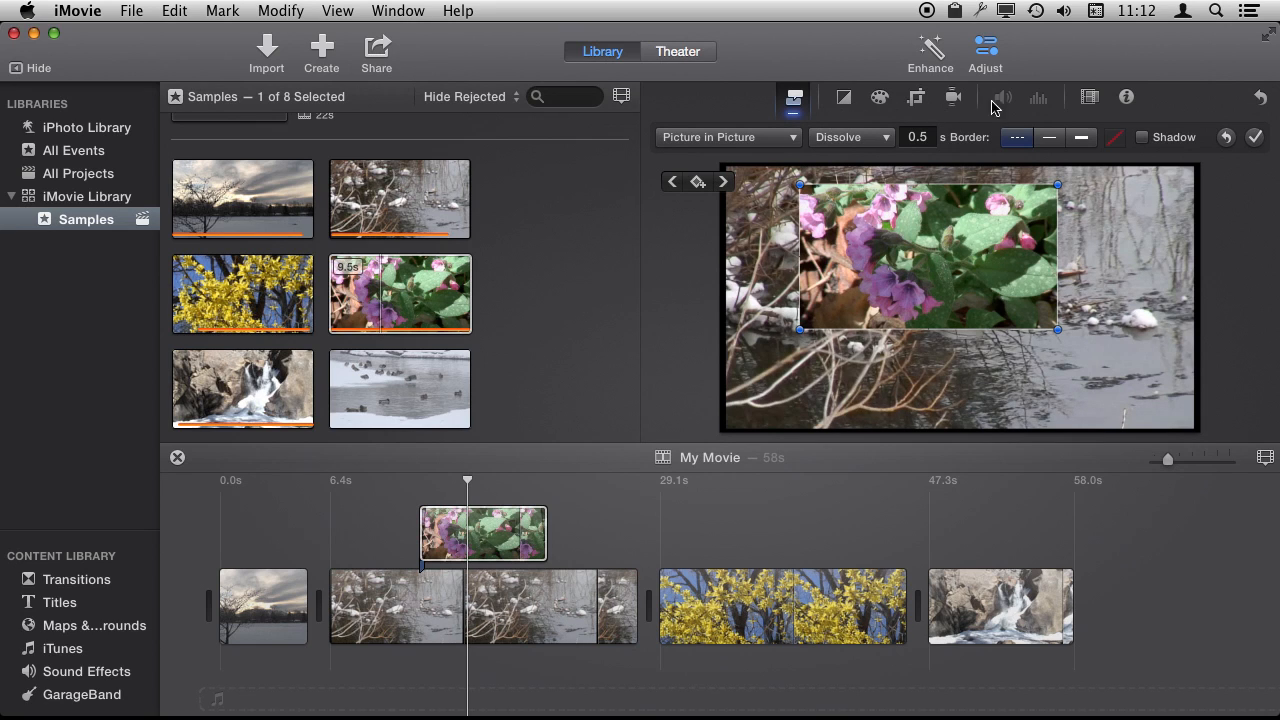
Step: Crop the flower clip to a small frame around the upper-left purple blossoms
left_click(879, 97)
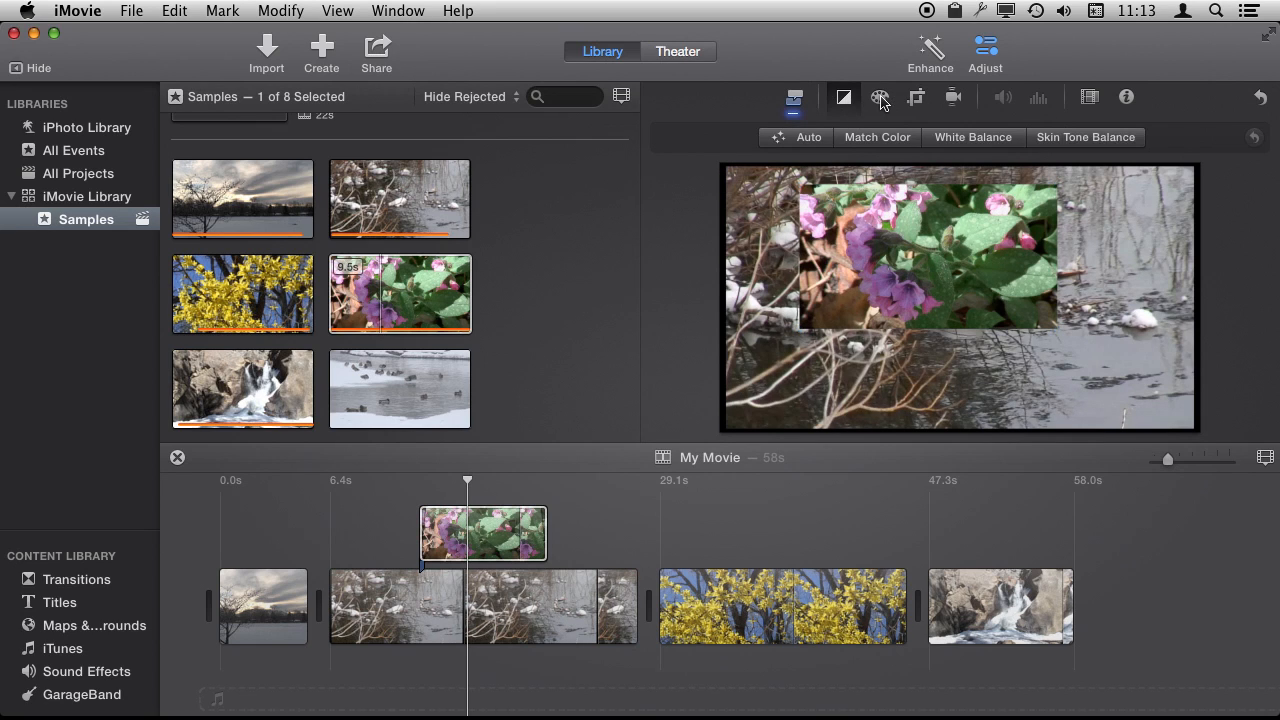
left_click(879, 97)
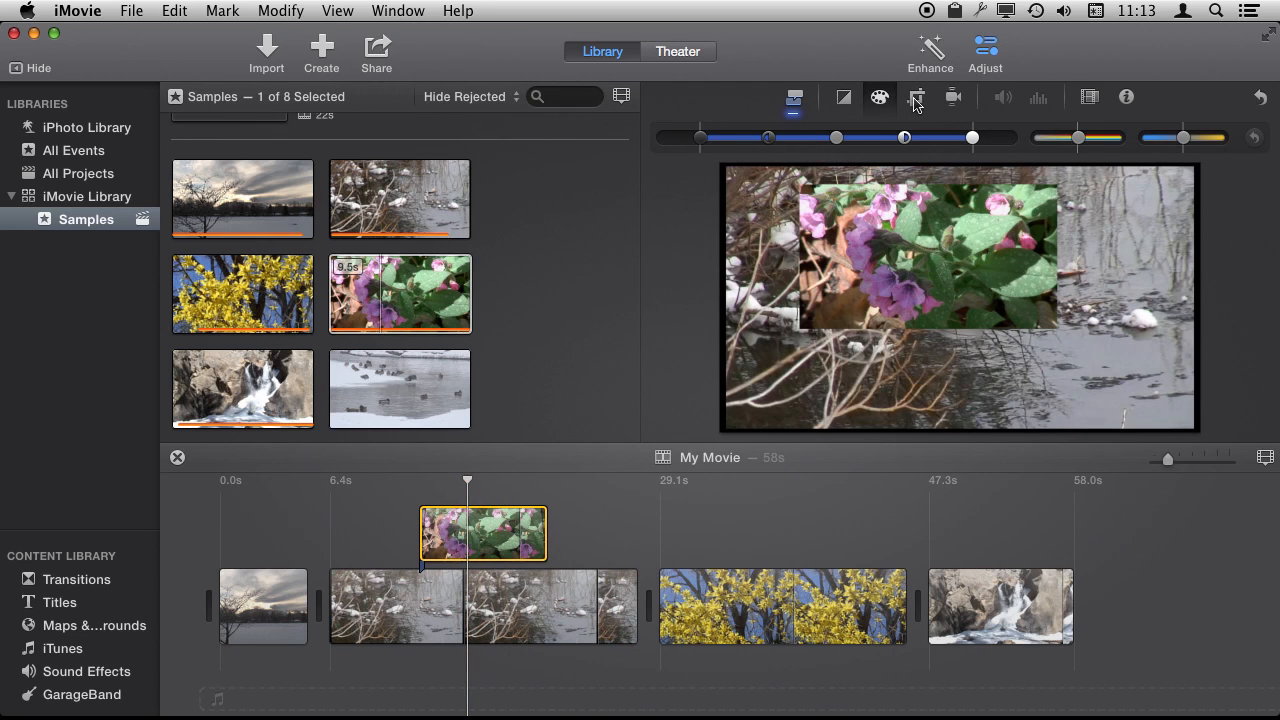
left_click(914, 97)
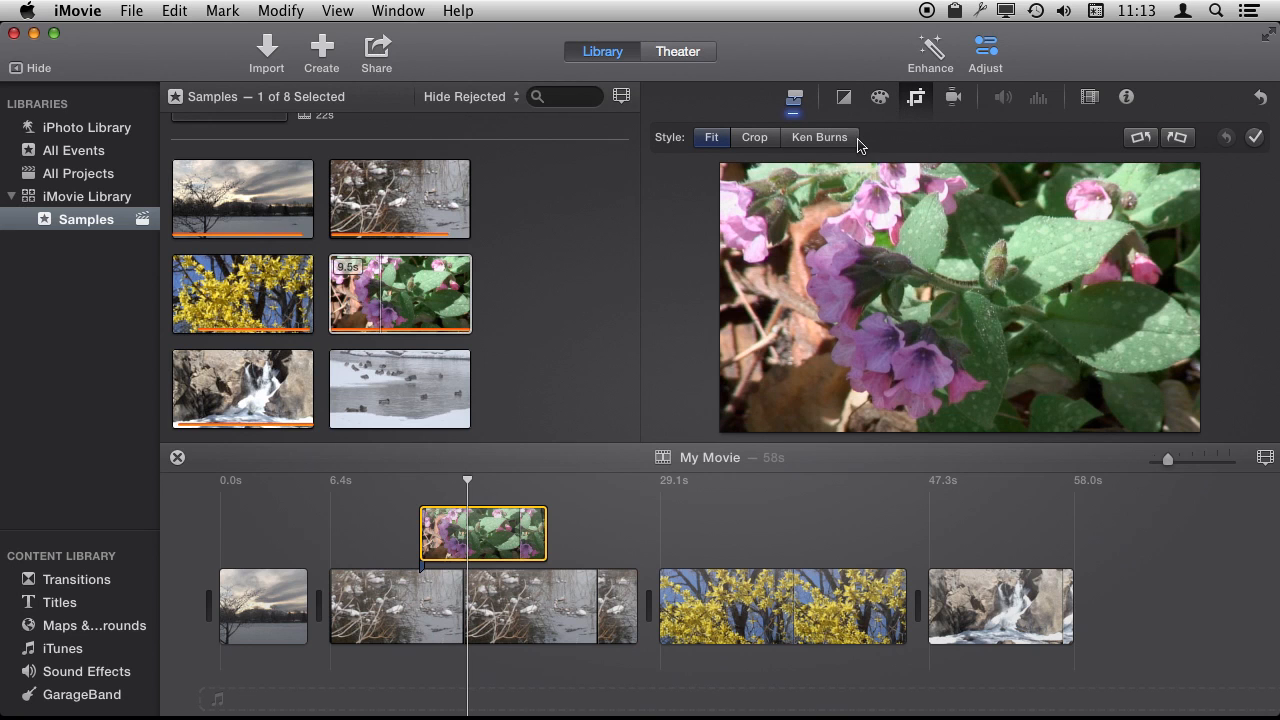
left_click(754, 137)
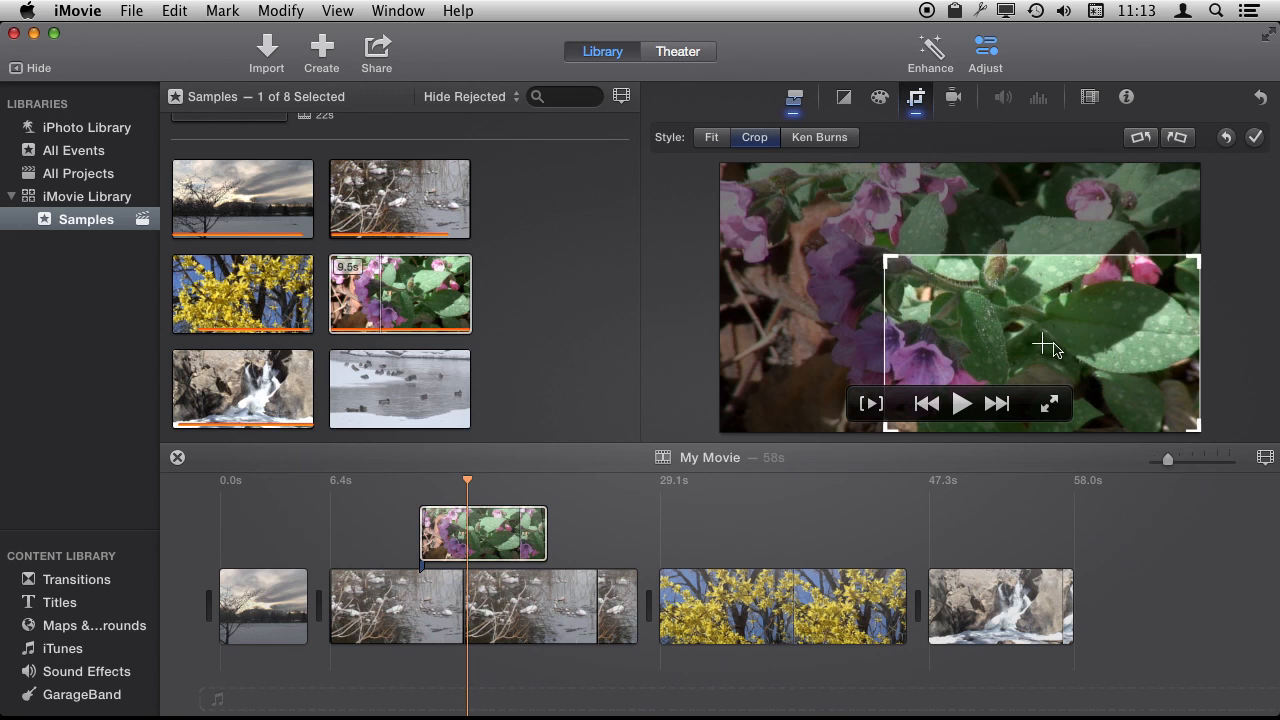
left_click_drag(1040, 340, 948, 283)
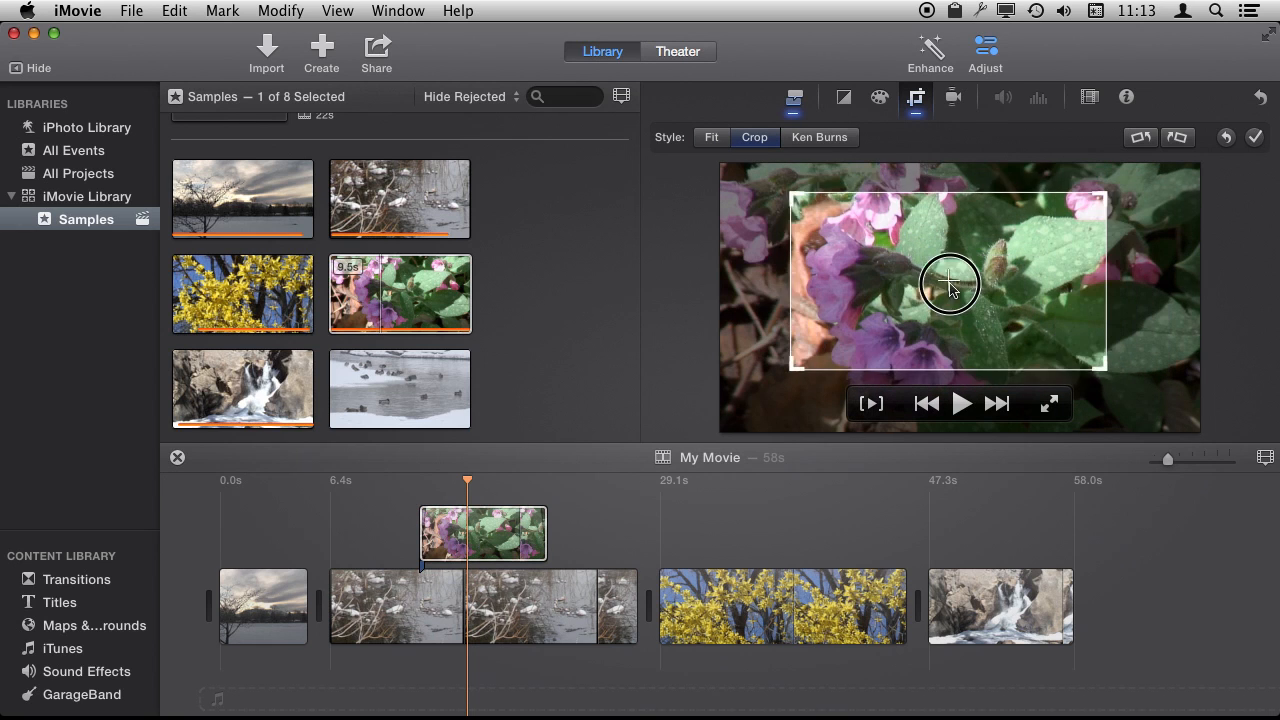
left_click_drag(950, 285, 1050, 345)
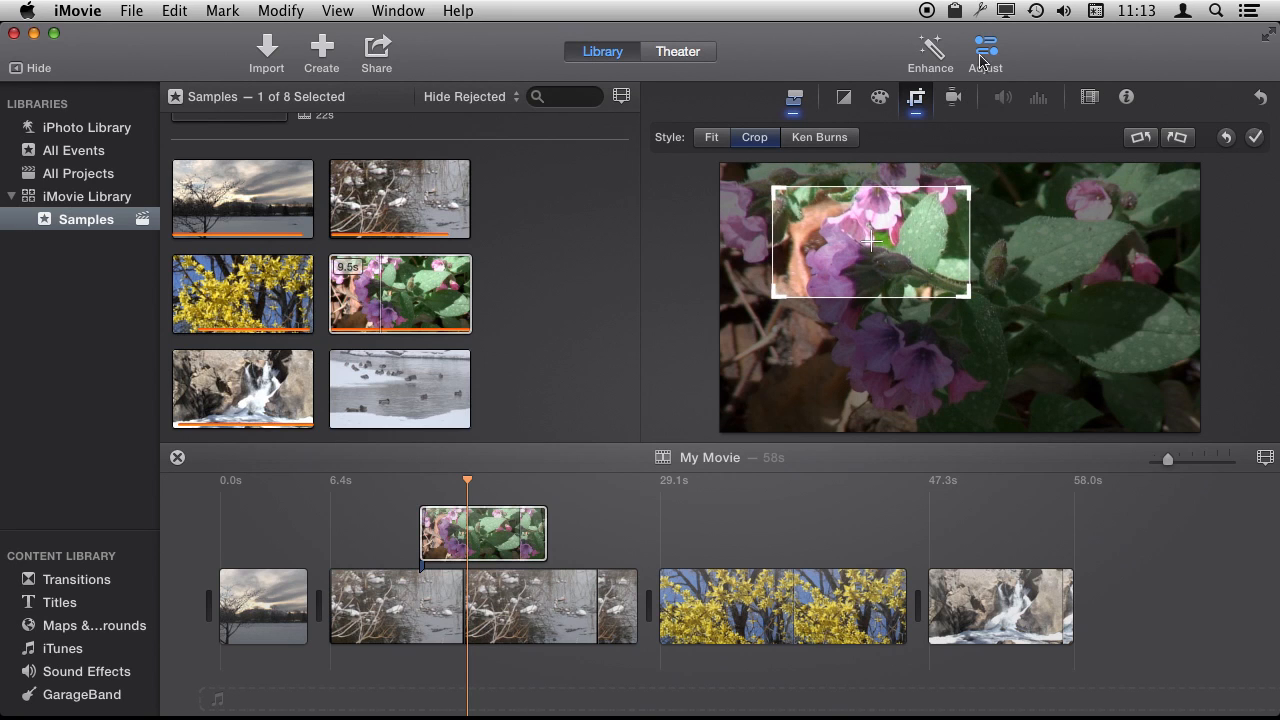
left_click(1254, 138)
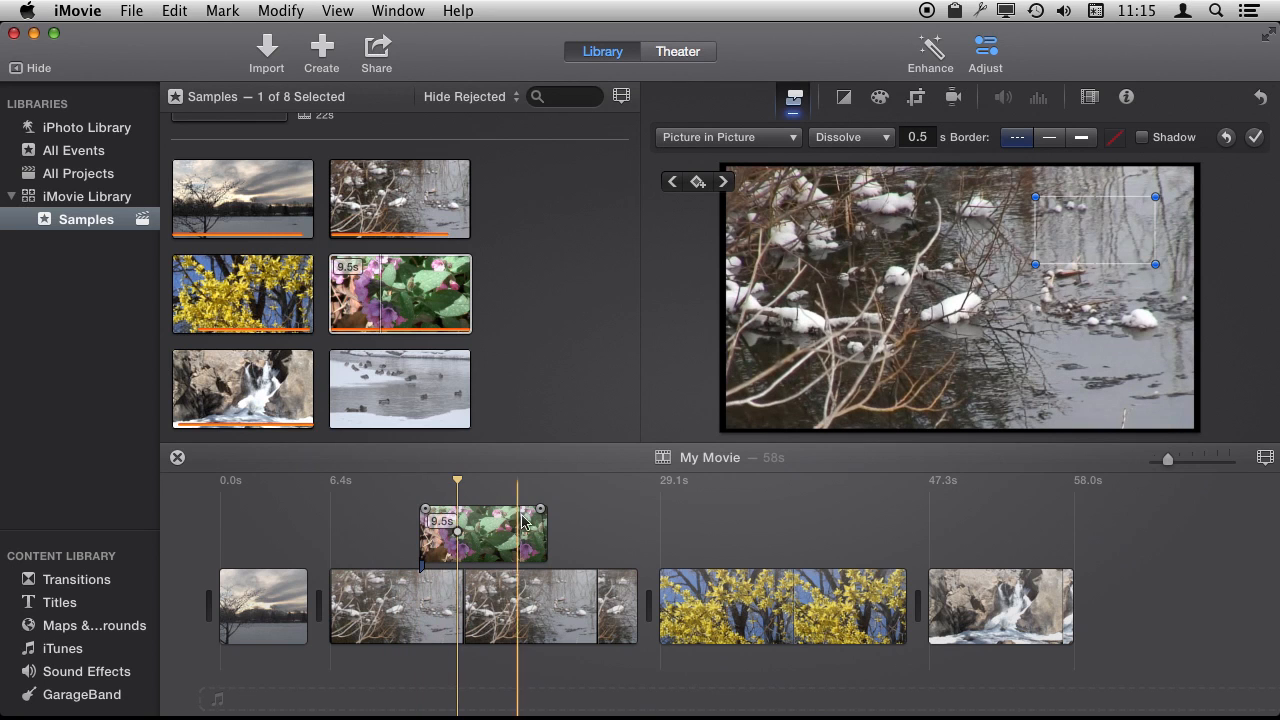
Step: Adjust the flower overlay's animation duration to about 1.1 seconds in the timeline
left_click_drag(525, 520, 430, 512)
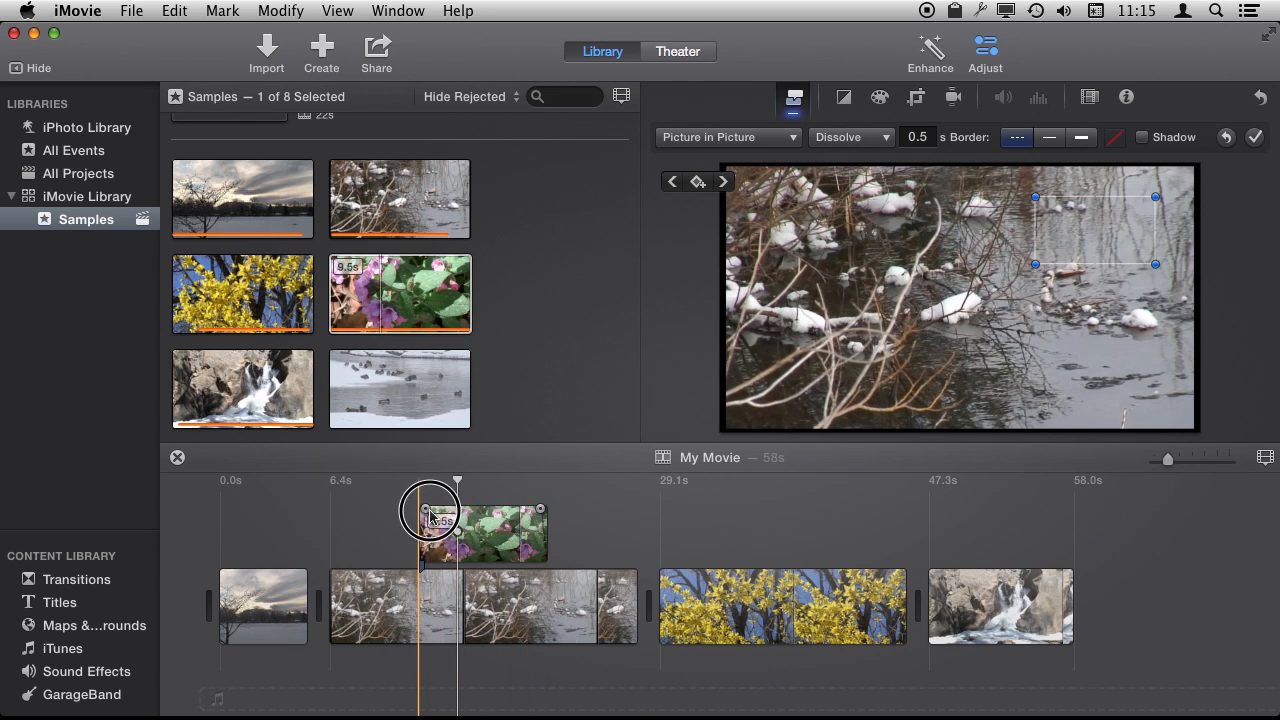
left_click_drag(430, 510, 443, 510)
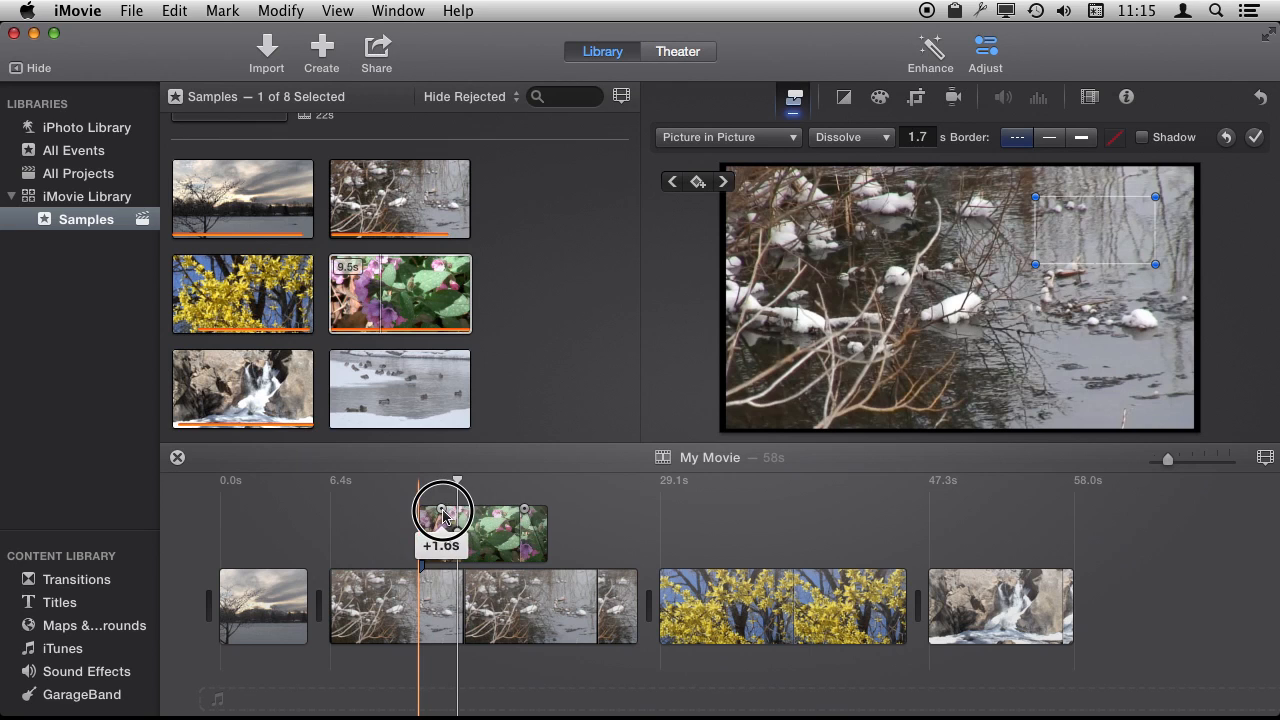
left_click_drag(443, 510, 432, 510)
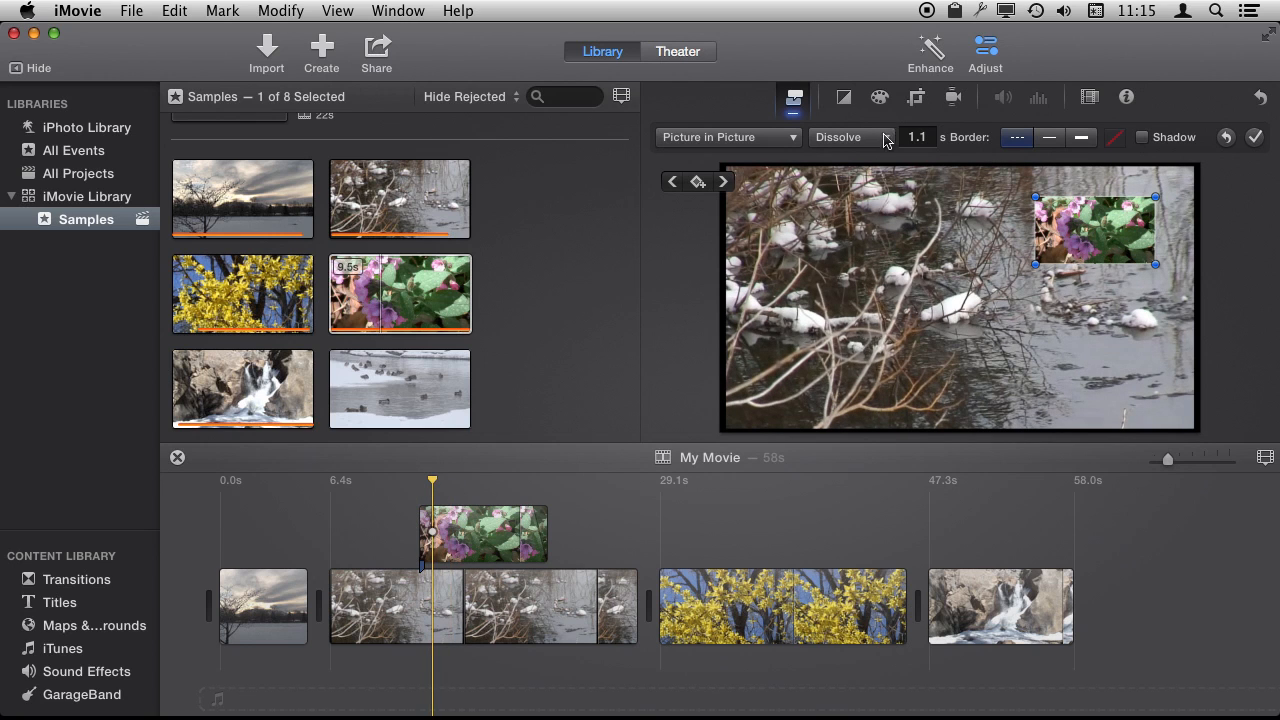
Step: Preview the Swap inset animation, then set the animation back to Zoom
left_click(850, 137)
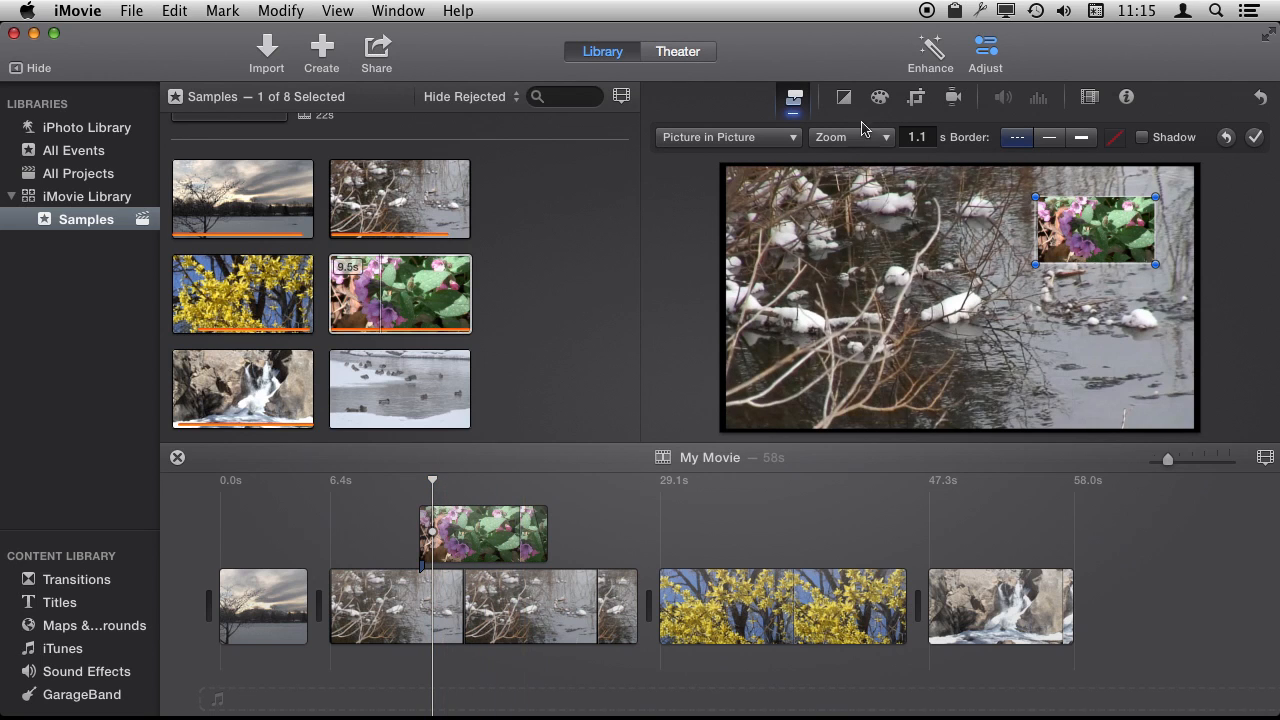
left_click(852, 137)
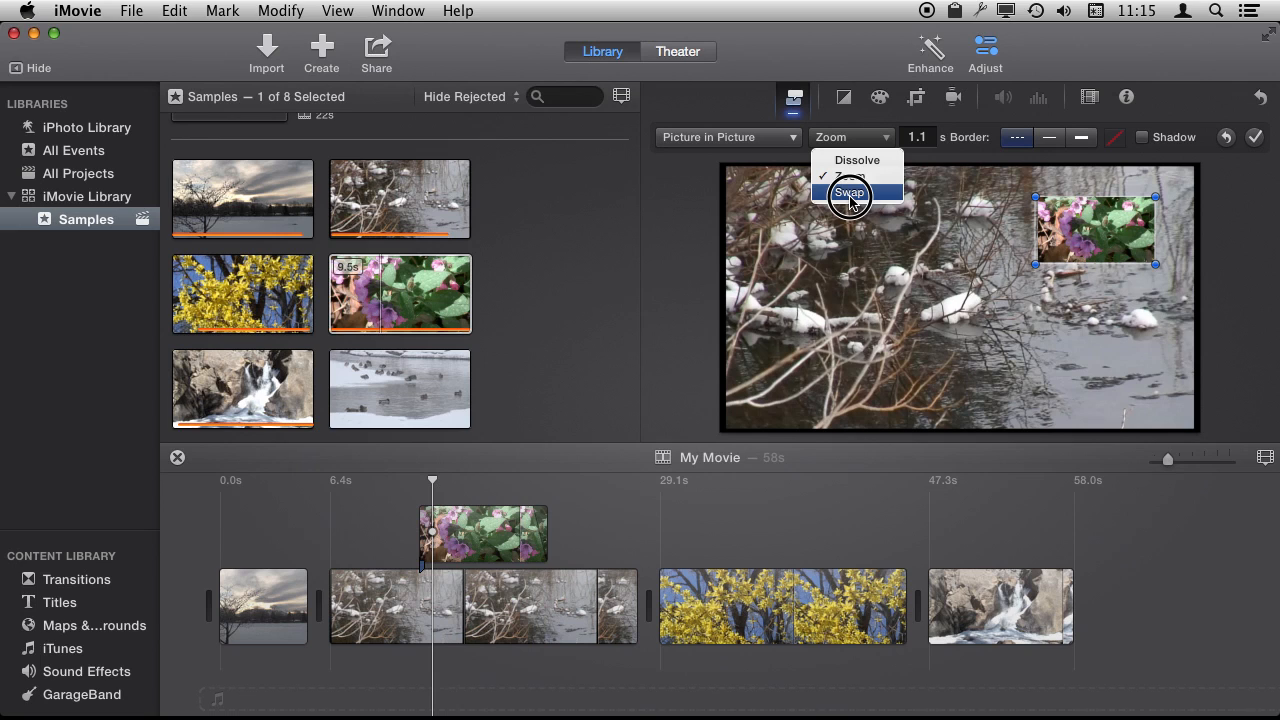
left_click(852, 192)
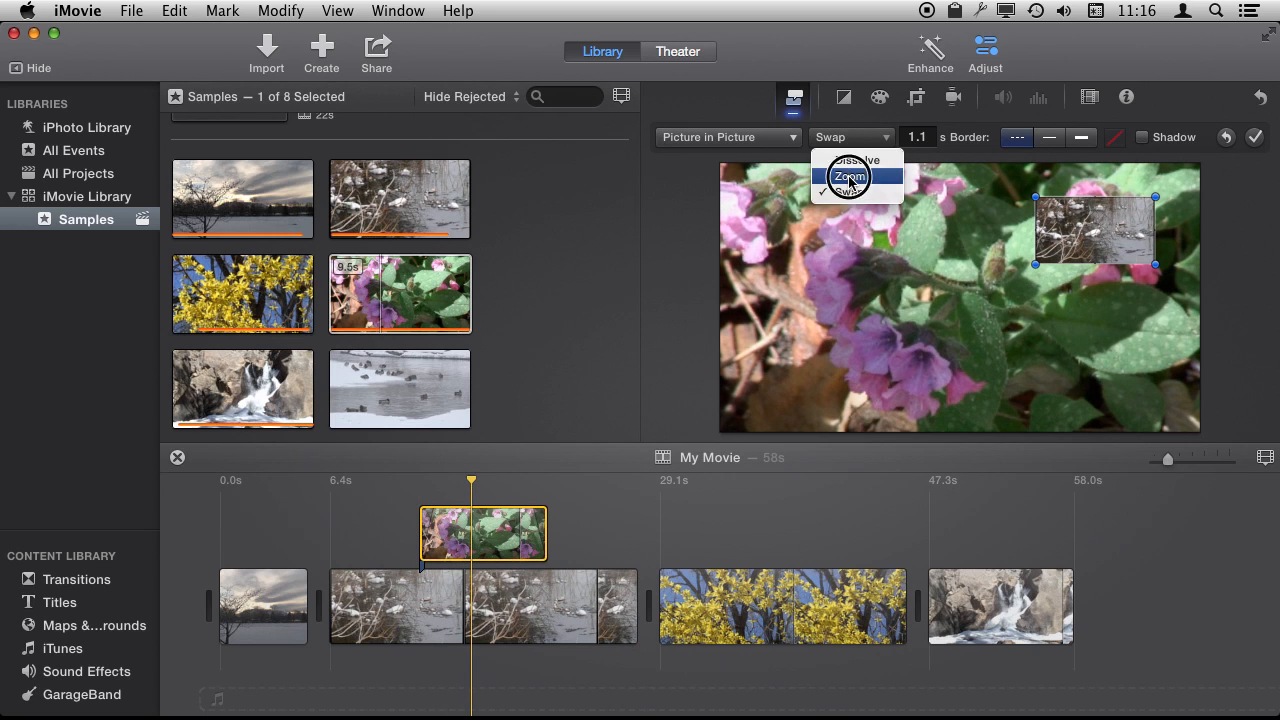
left_click(852, 176)
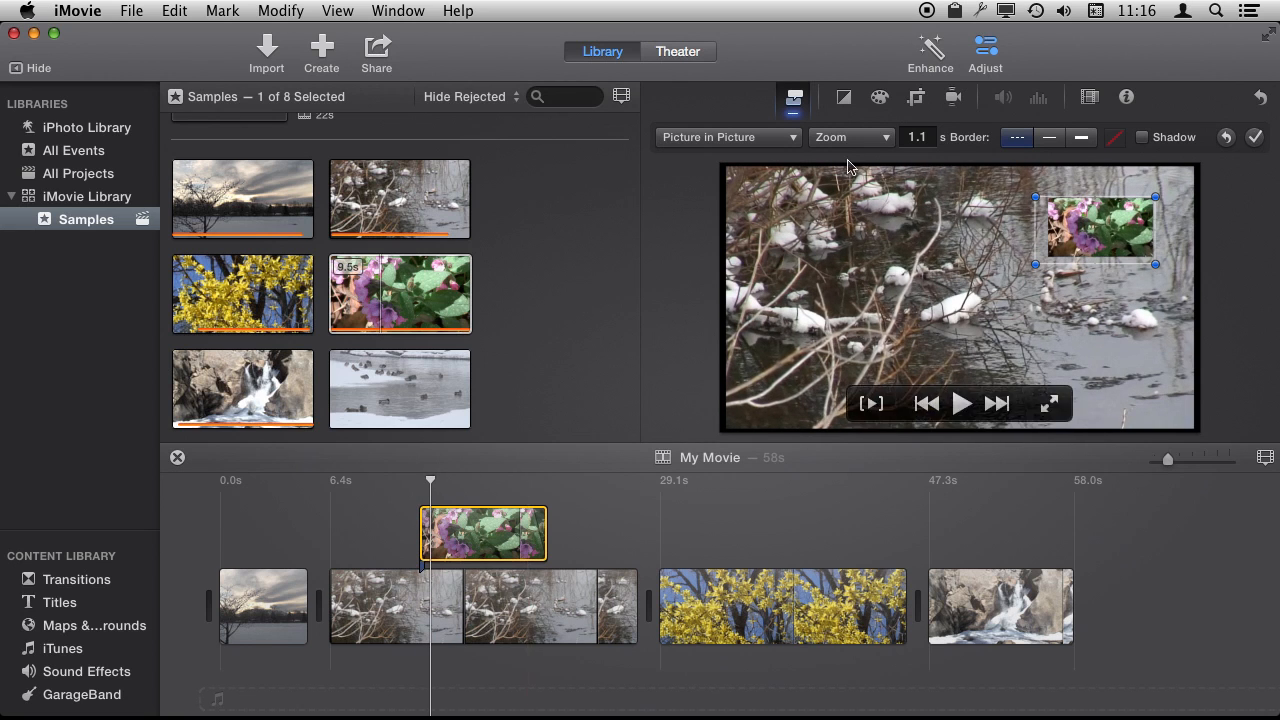
Step: Change the inset animation to Dissolve, trying a 3.0 s duration before settling on 1.0 s
left_click(917, 137)
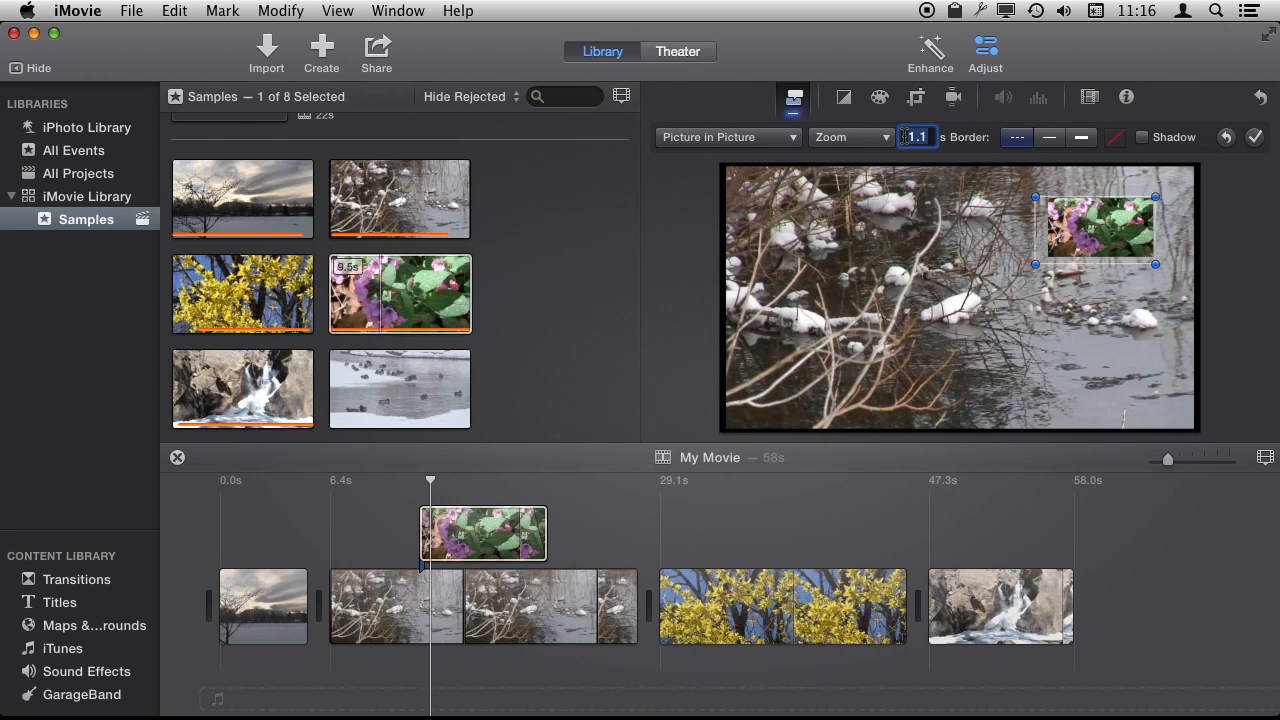
type("3.0")
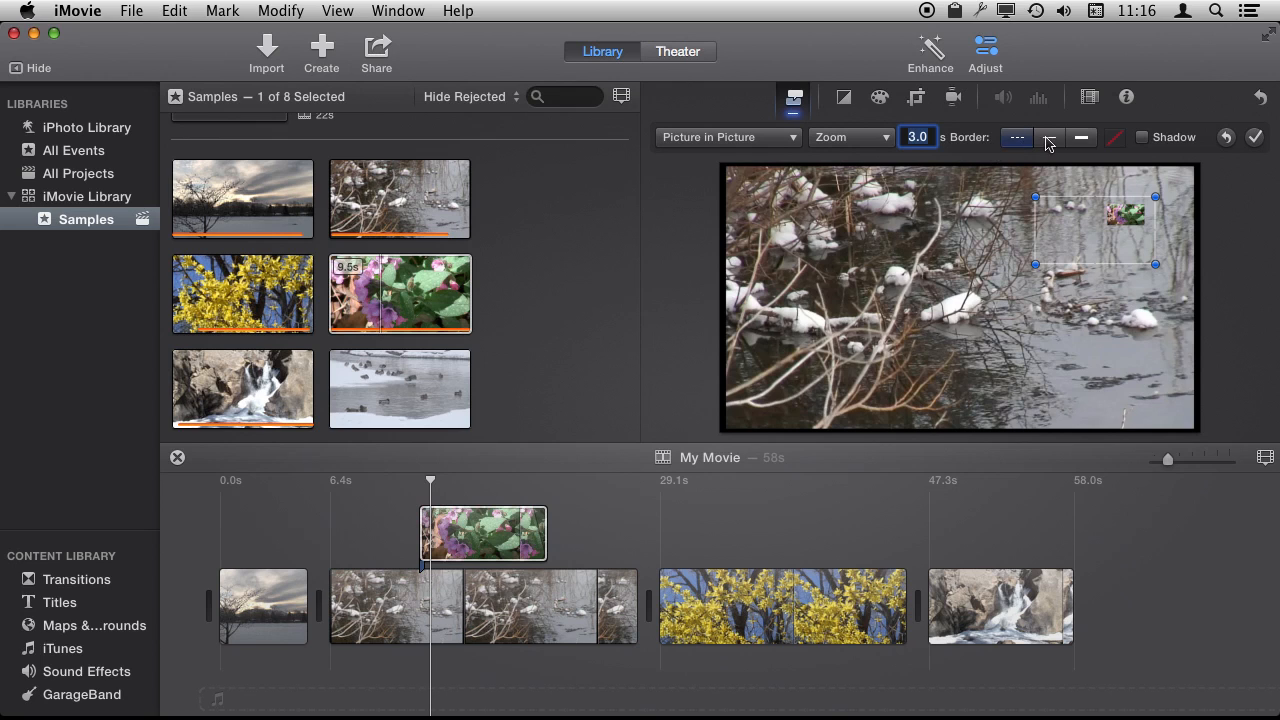
left_click(850, 137)
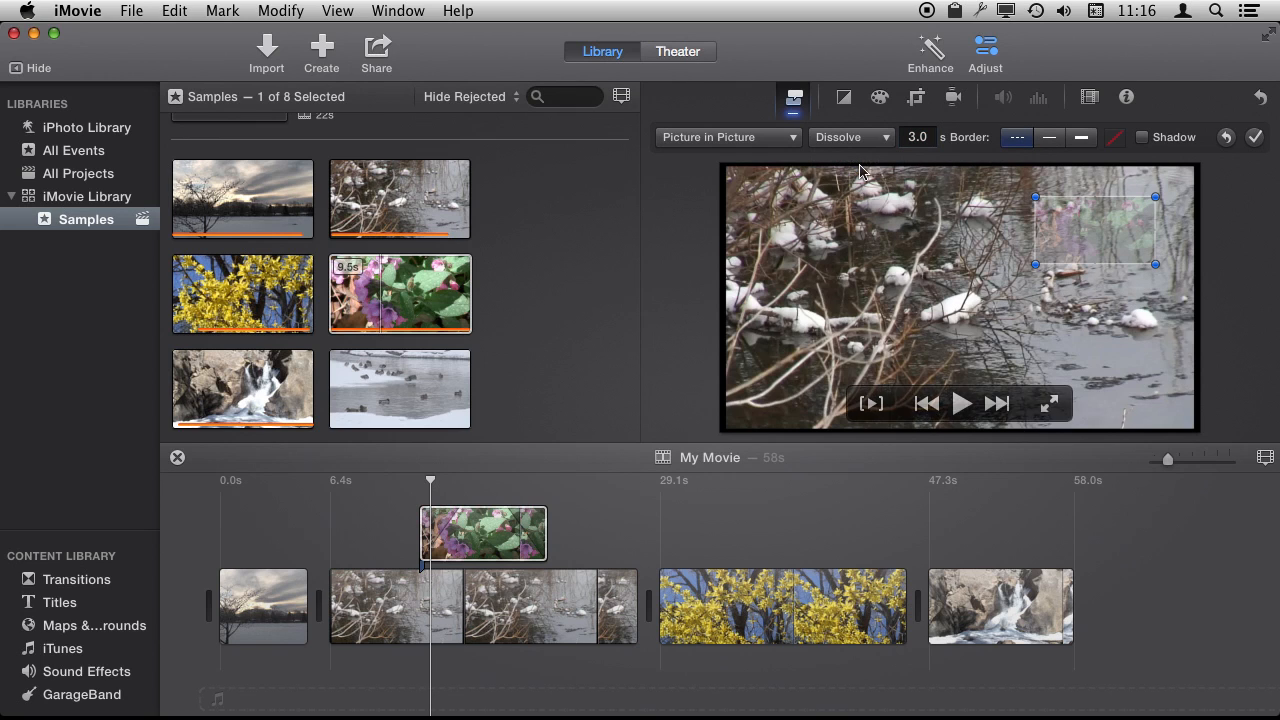
mouse_move(592, 452)
type("1")
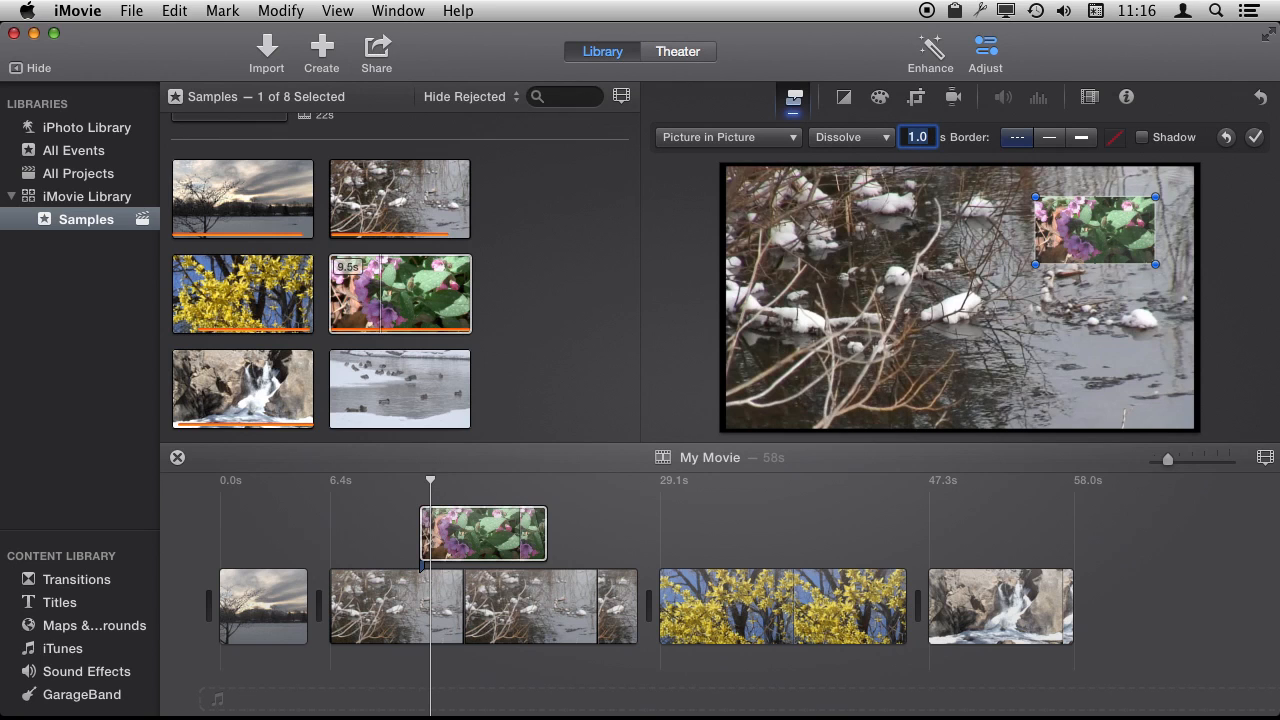
Step: Try a thick border and drop shadow on the flower inset, then revert them
left_click(1081, 137)
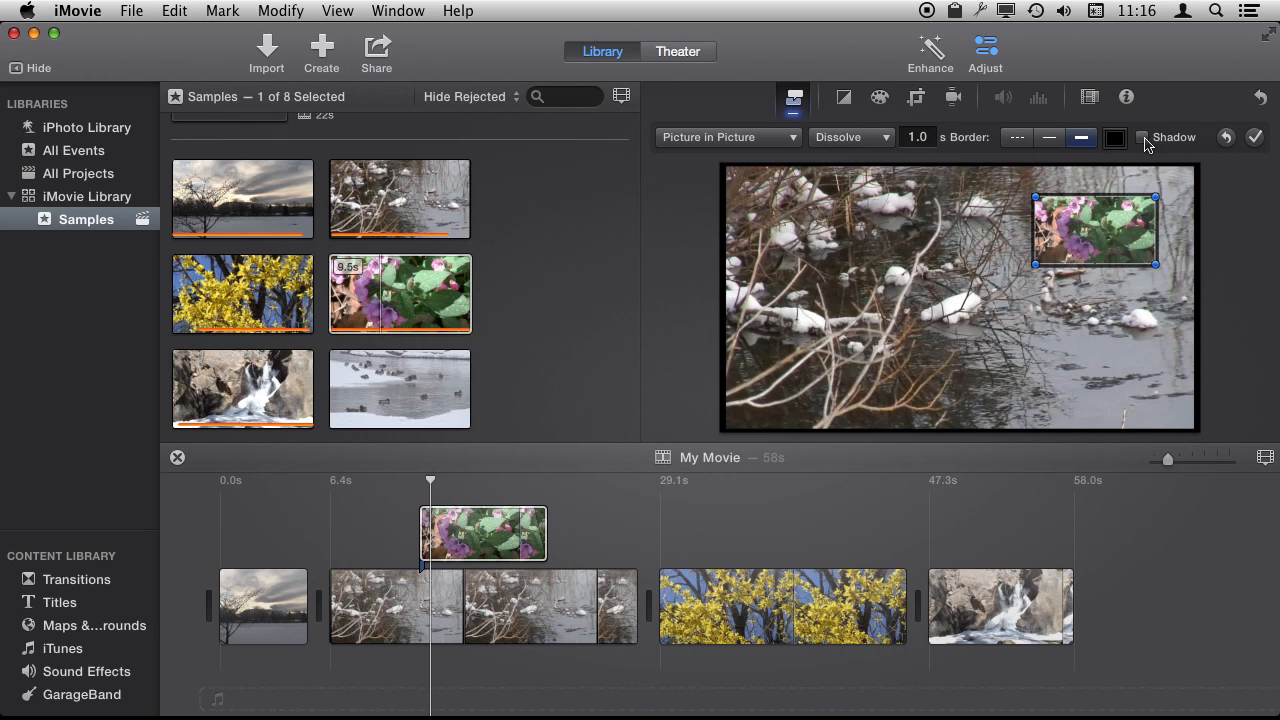
left_click(1113, 137)
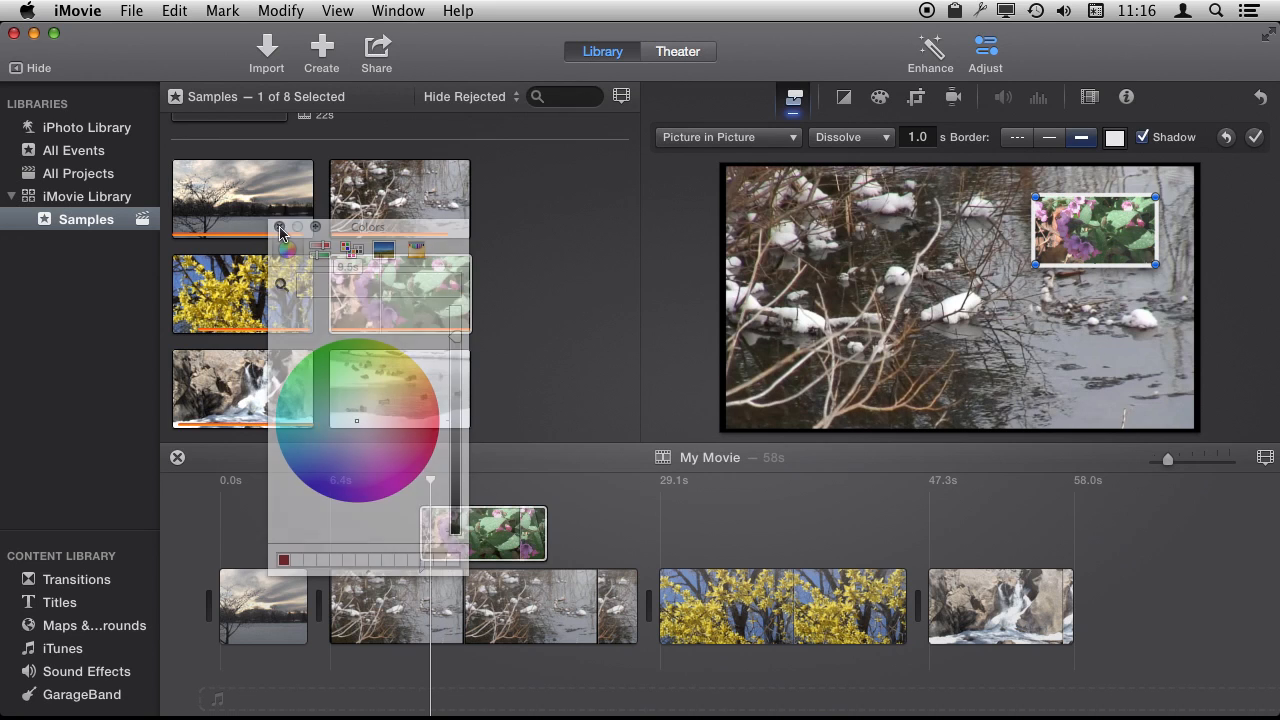
left_click(1140, 137)
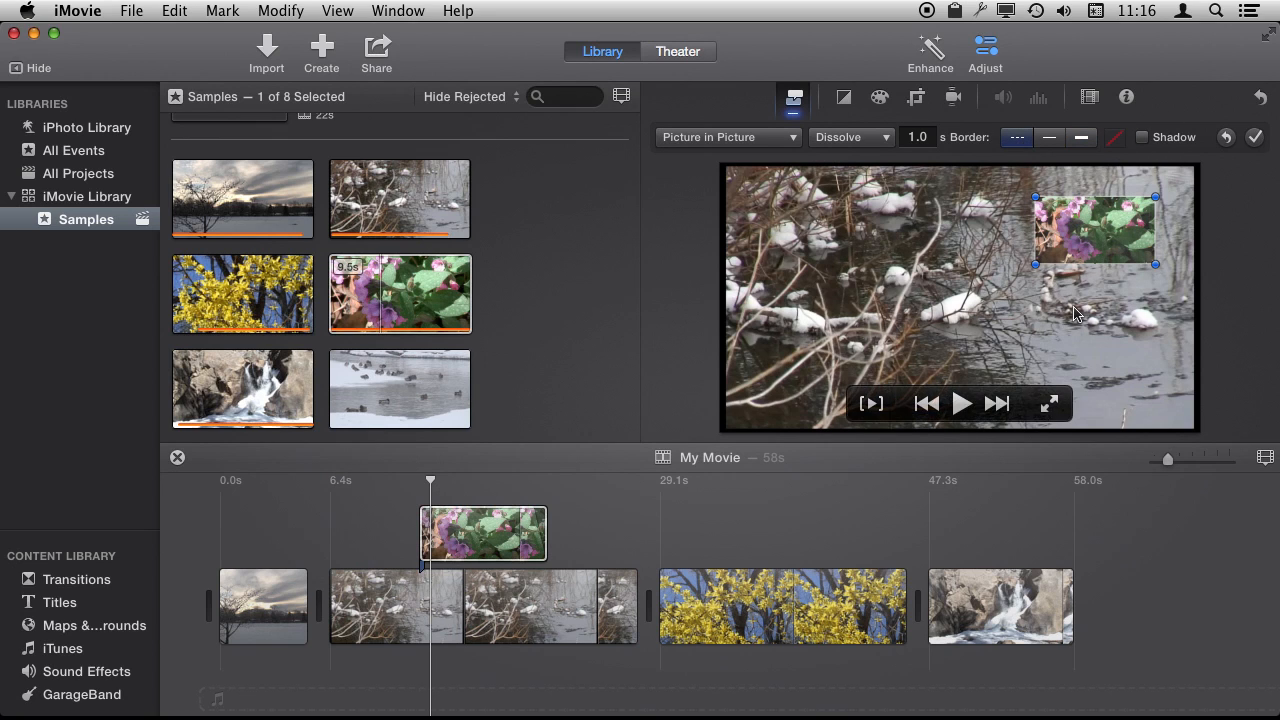
mouse_move(922, 137)
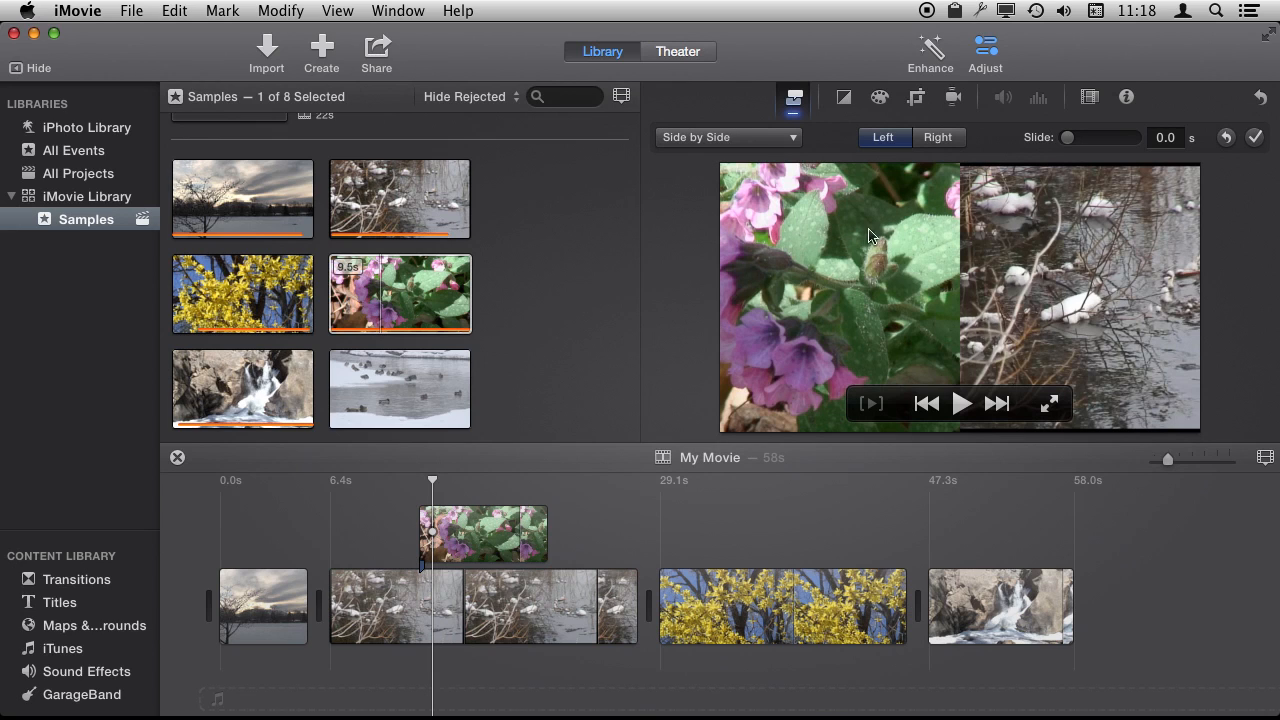
mouse_move(896, 171)
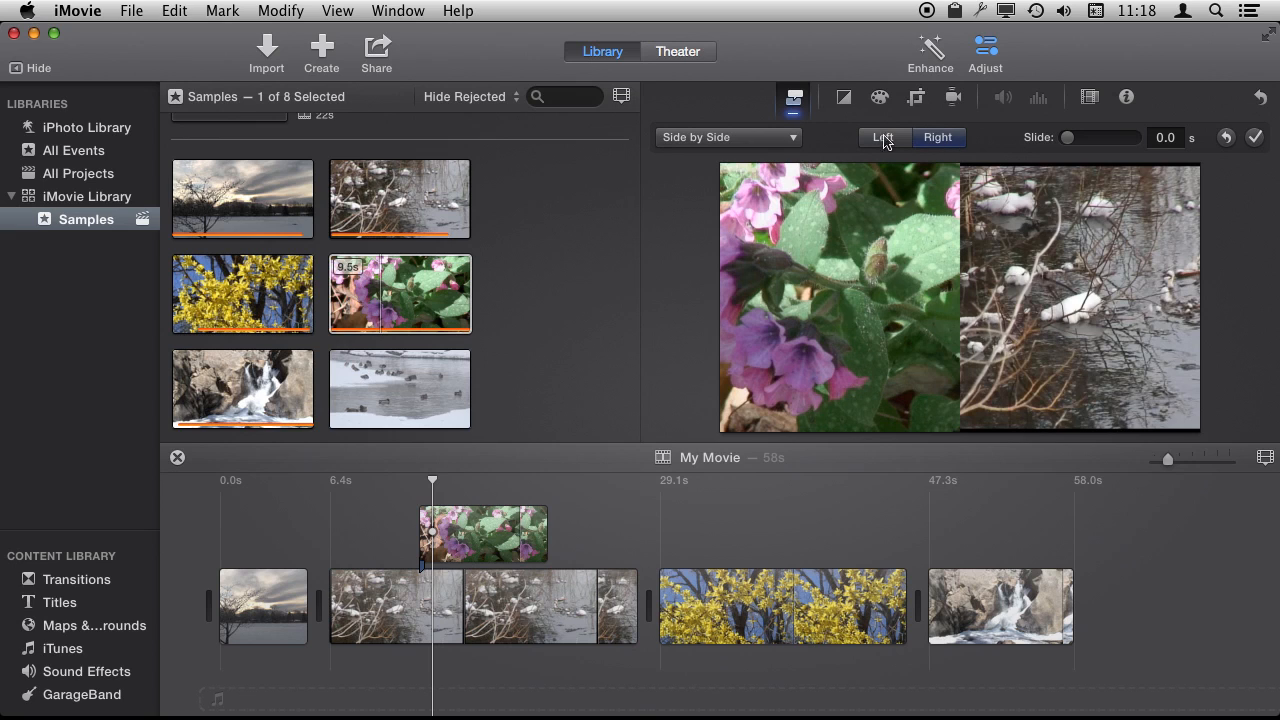
Step: Place the flower clip on the left, after trying the right, with a 1.0 s slide
left_click(937, 137)
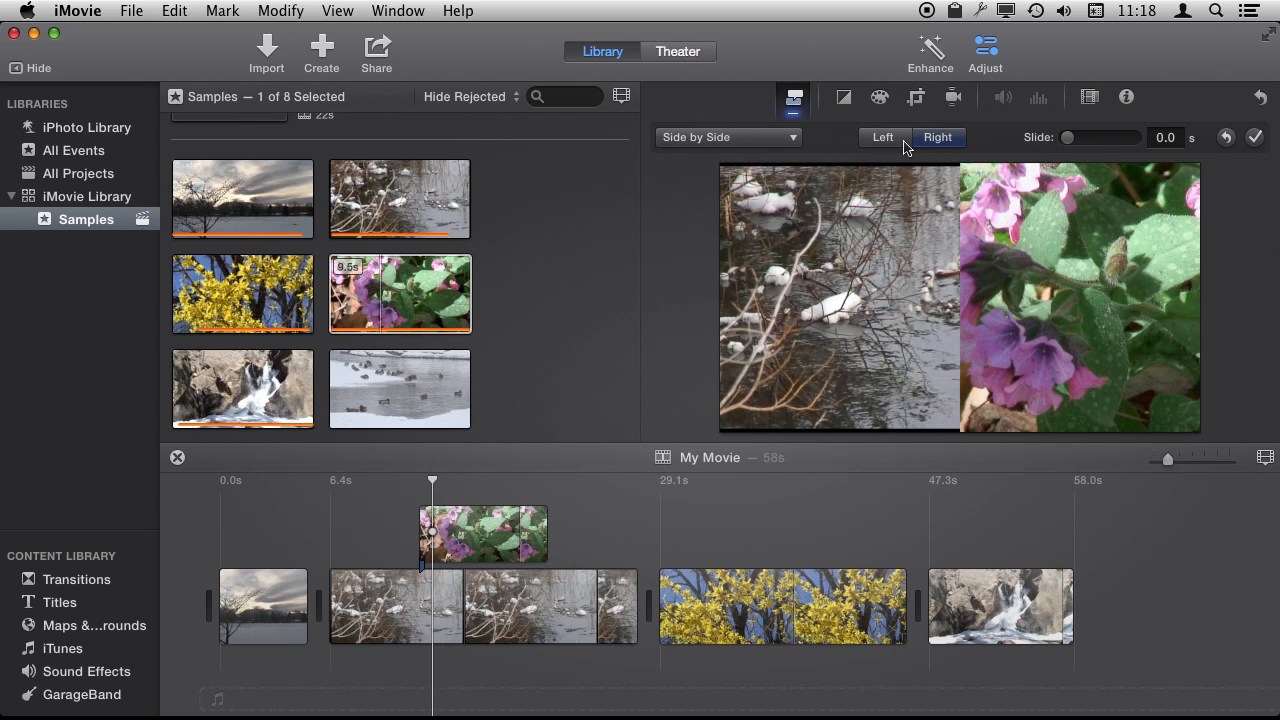
left_click(882, 137)
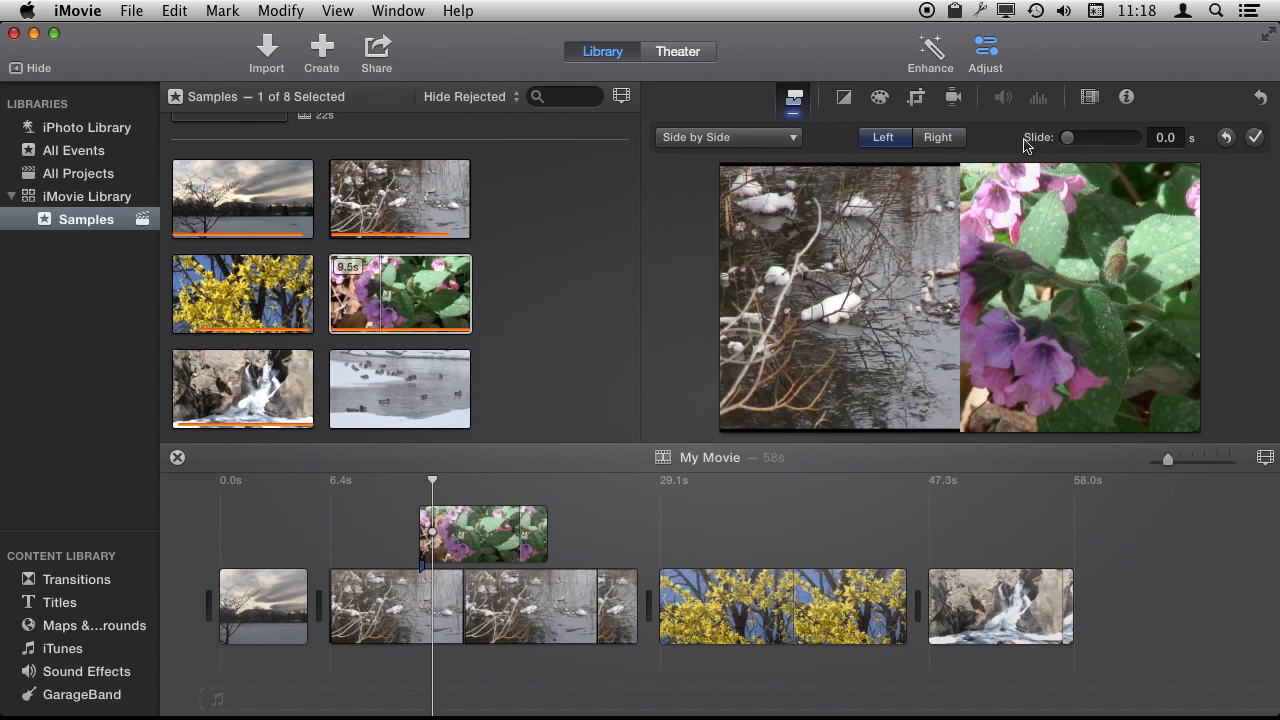
left_click_drag(1068, 137, 1090, 137)
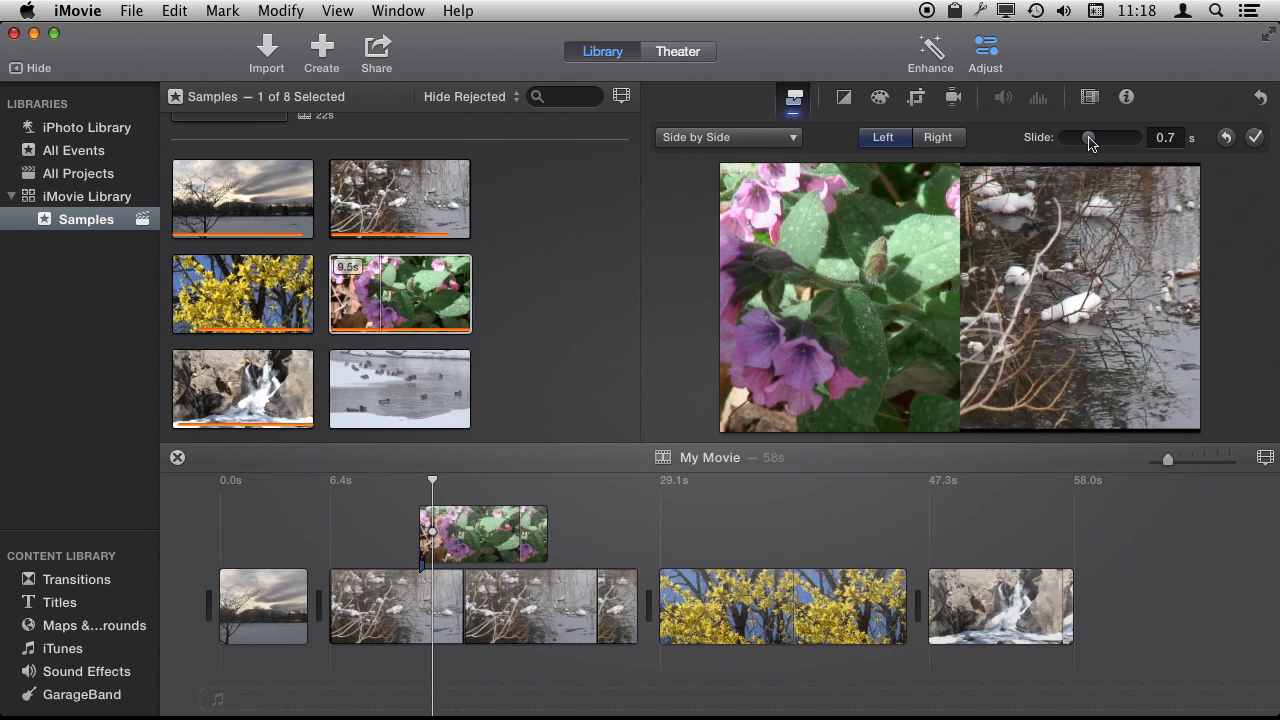
left_click_drag(1088, 137, 1102, 137)
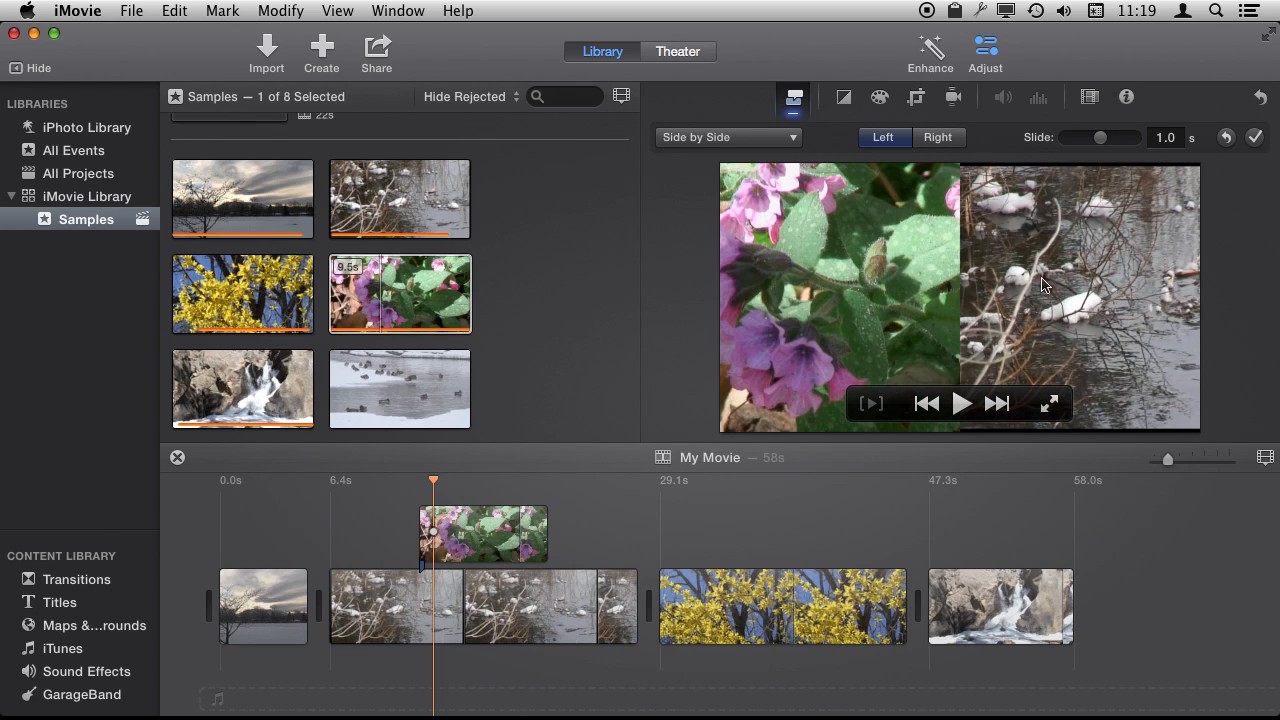
mouse_move(827, 257)
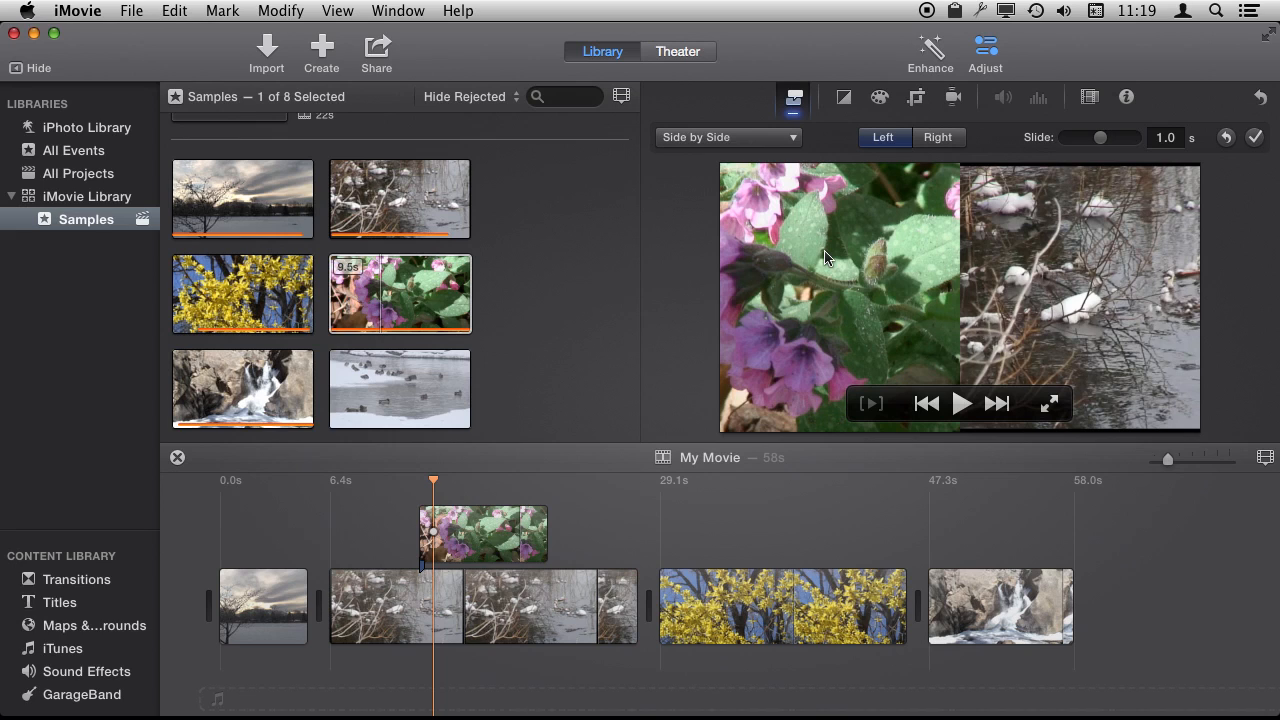
mouse_move(760, 300)
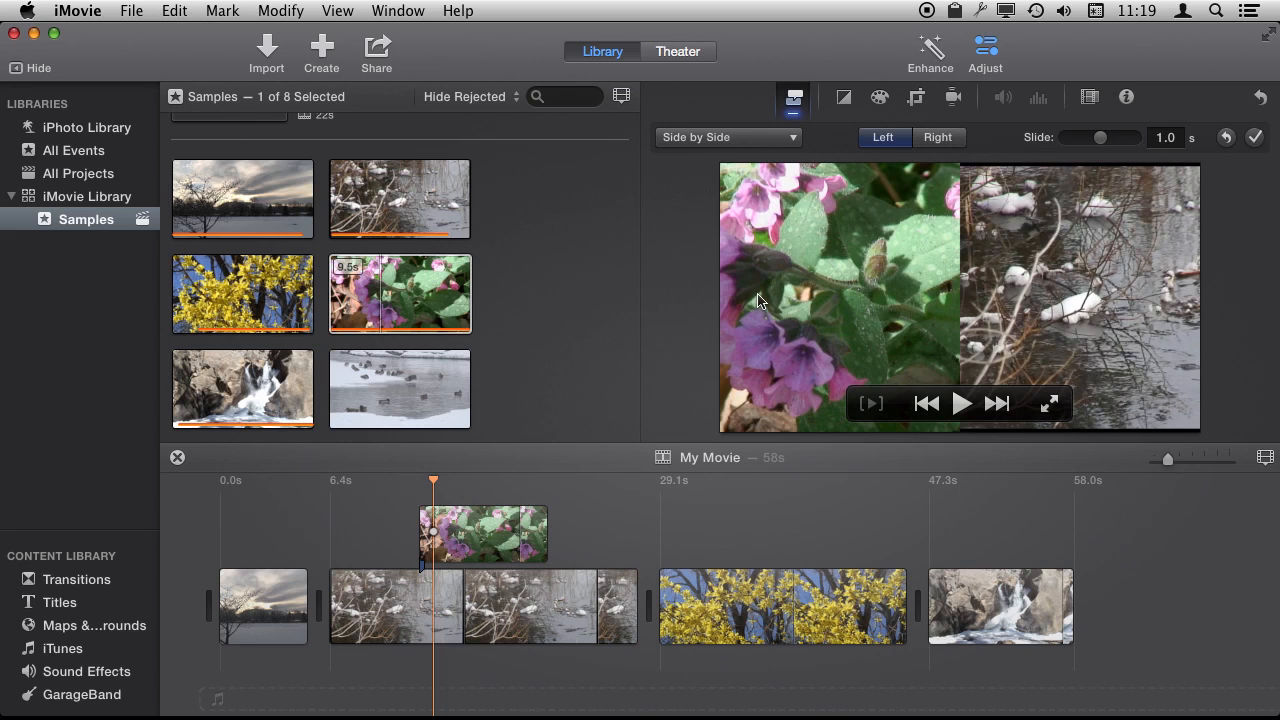
mouse_move(1107, 278)
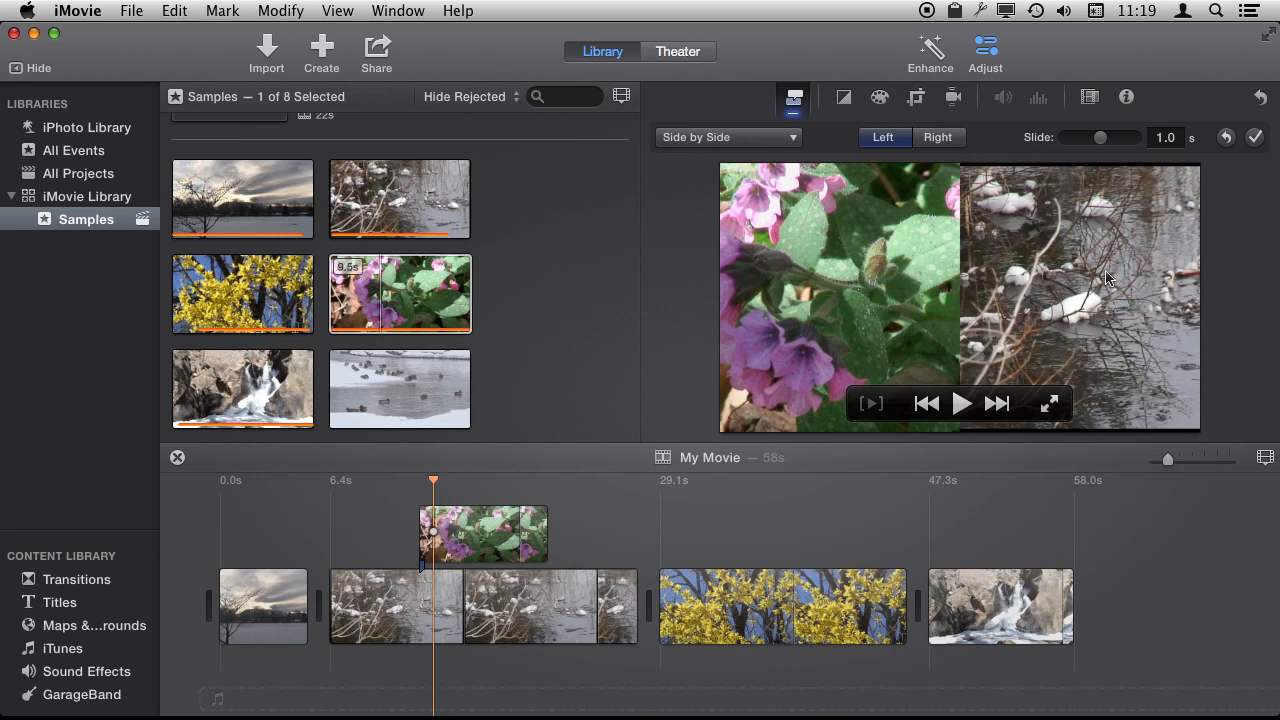